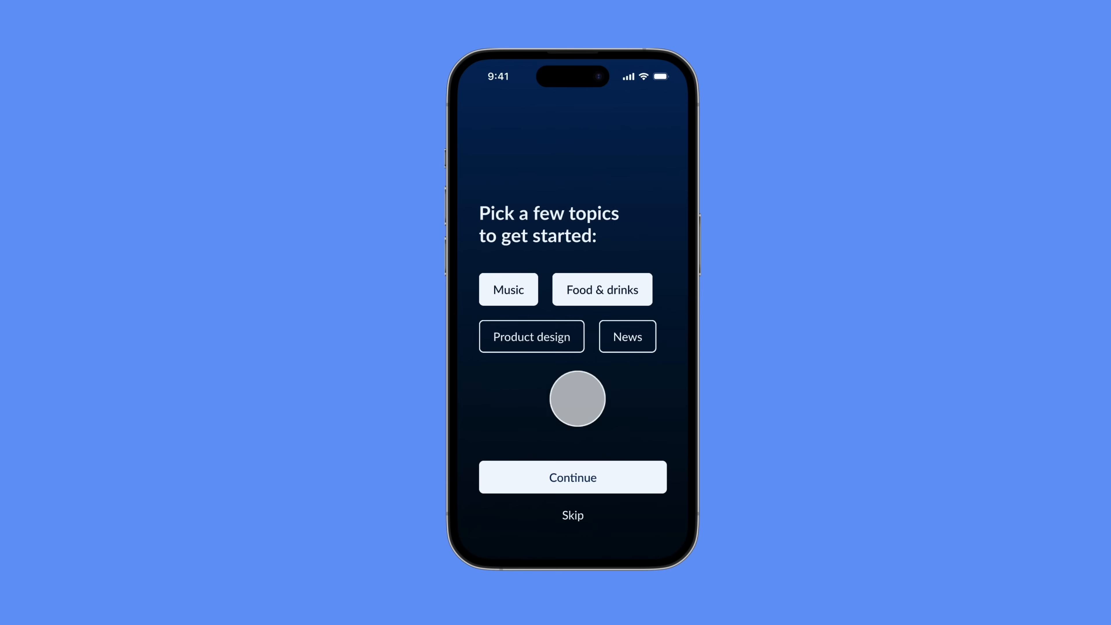
Continue from topic selection to the homepage and scroll to reveal the mini project screens
{"action": "left_click", "coordinate": [573, 477]}
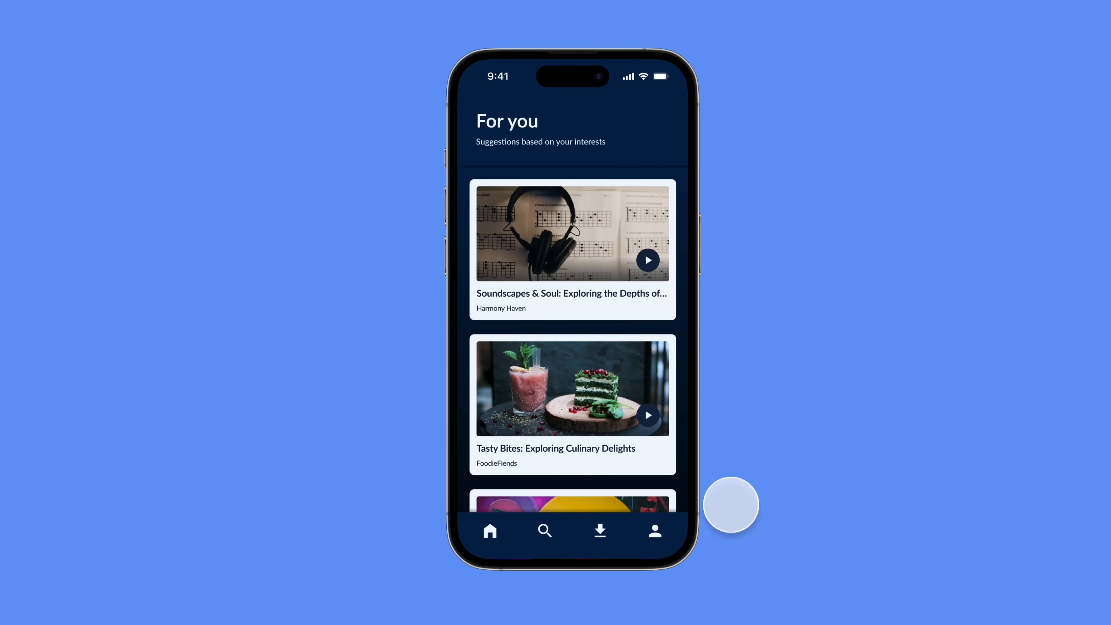
{"action": "scroll", "scroll_direction": "down", "scroll_amount": 3}
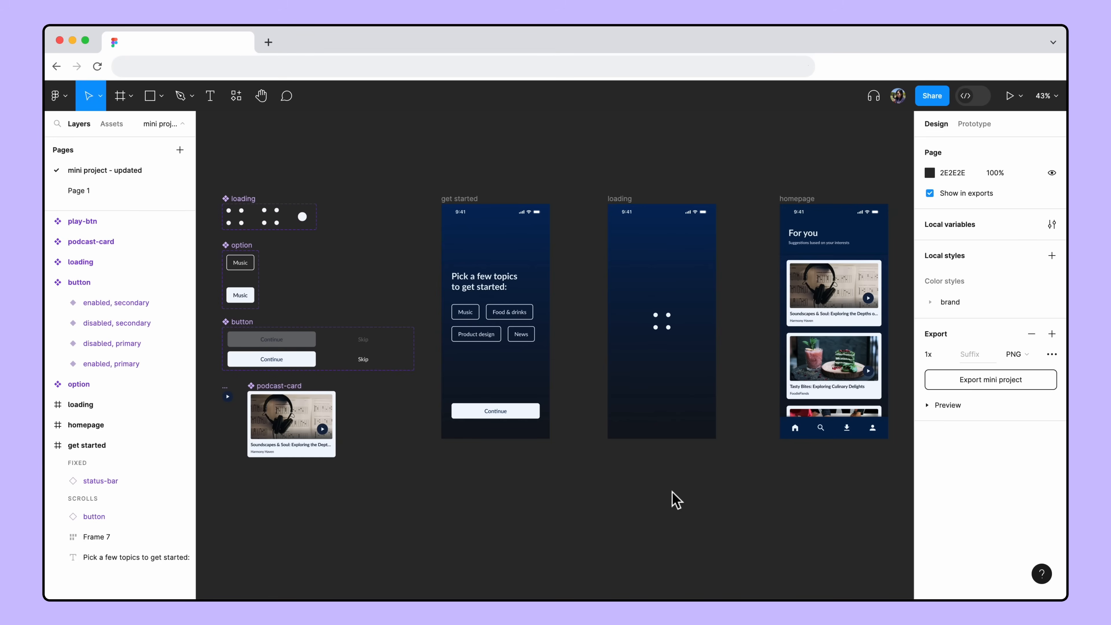
{"action": "mouse_move", "coordinate": [921, 182]}
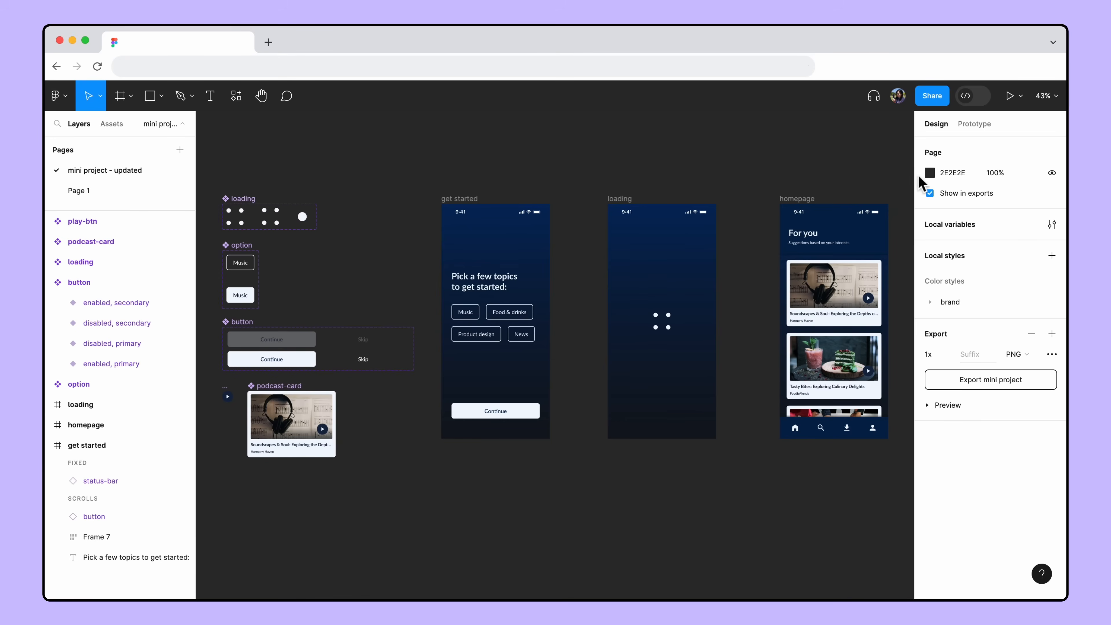
Review the prototype connections, then duplicate the Prototype with variables community file as an editable copy
{"action": "left_click", "coordinate": [974, 124]}
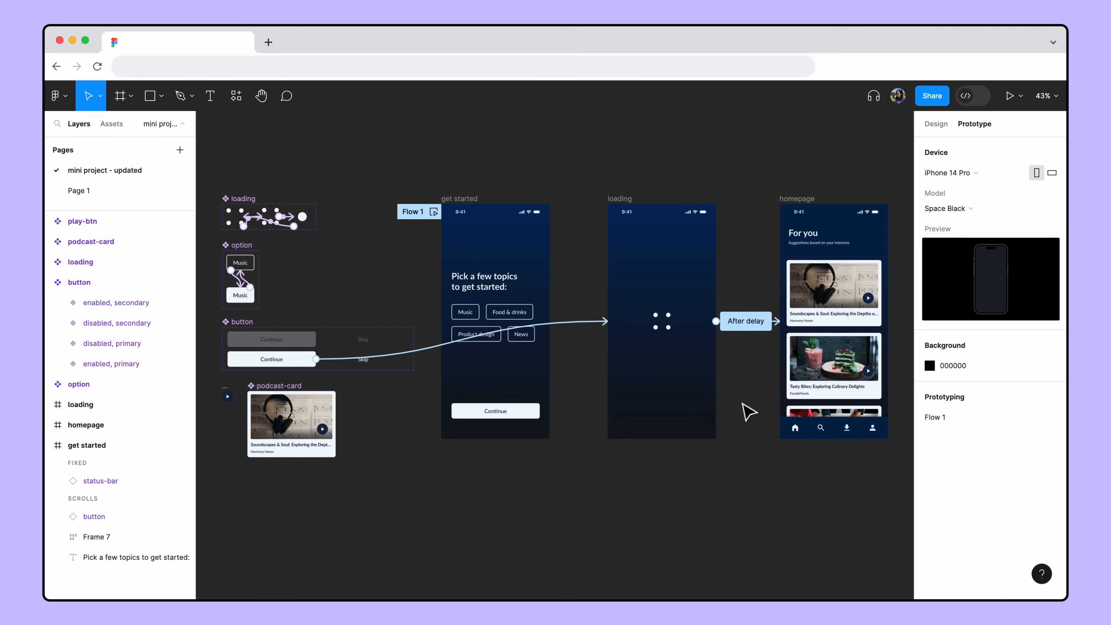
{"action": "left_click", "coordinate": [746, 321]}
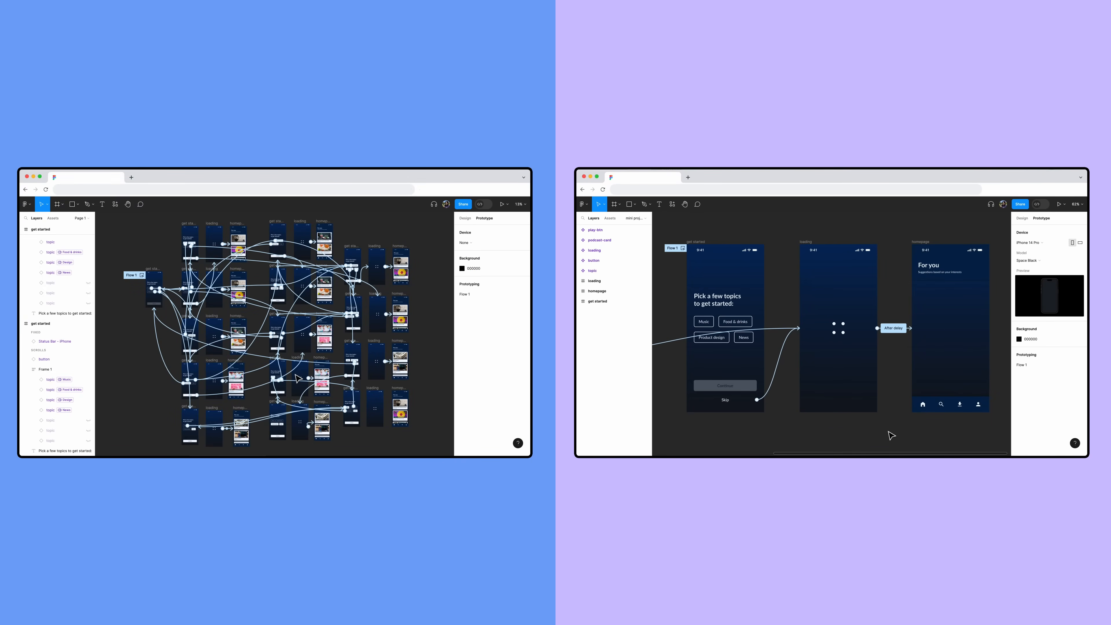
{"action": "mouse_move", "coordinate": [901, 401]}
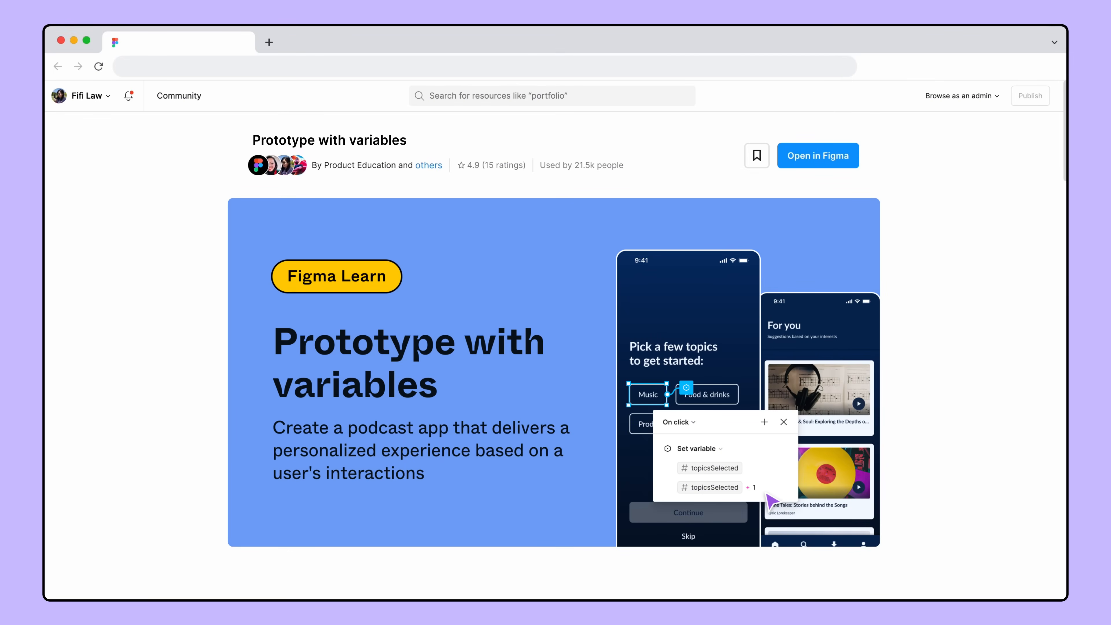
{"action": "left_click", "coordinate": [818, 156]}
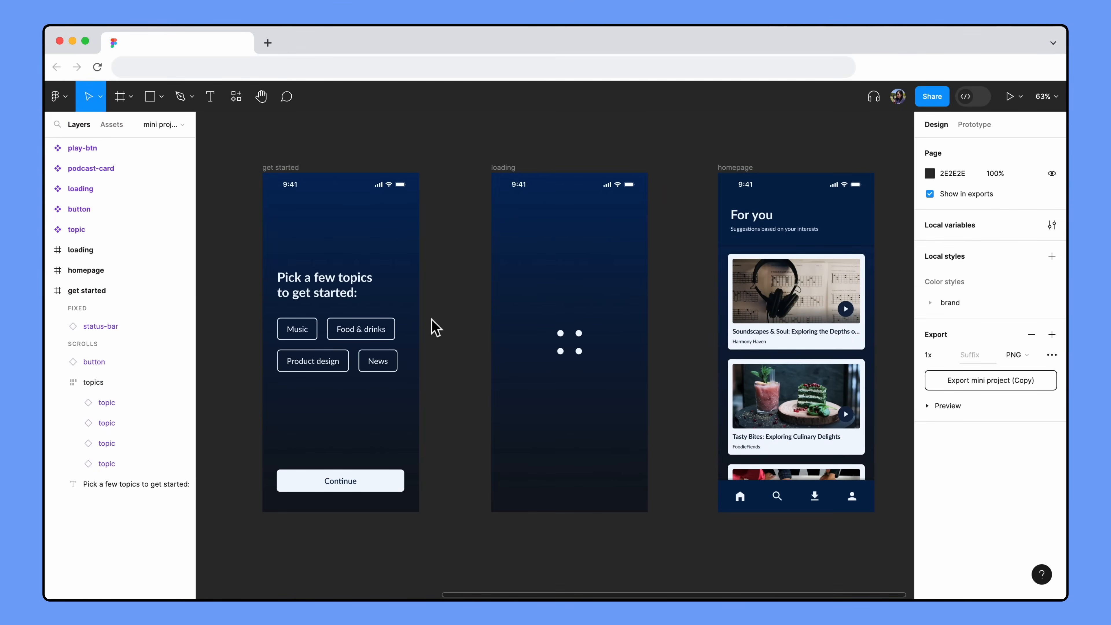
Select the get started and homepage frames and play the flow through to the For you homepage
{"action": "left_click", "coordinate": [281, 167]}
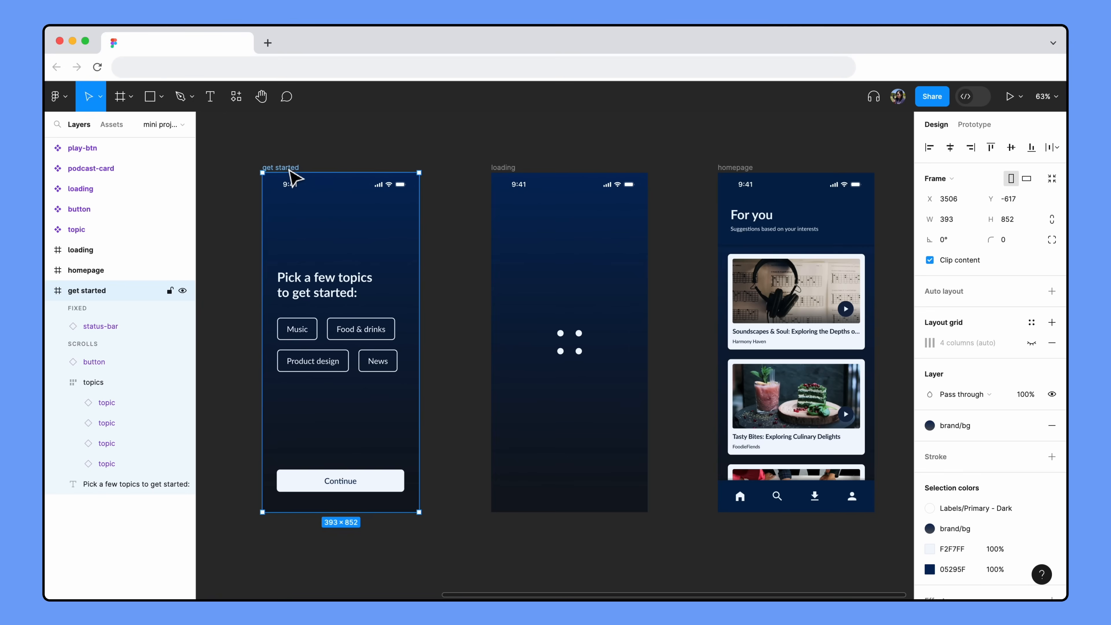
{"action": "mouse_move", "coordinate": [667, 149]}
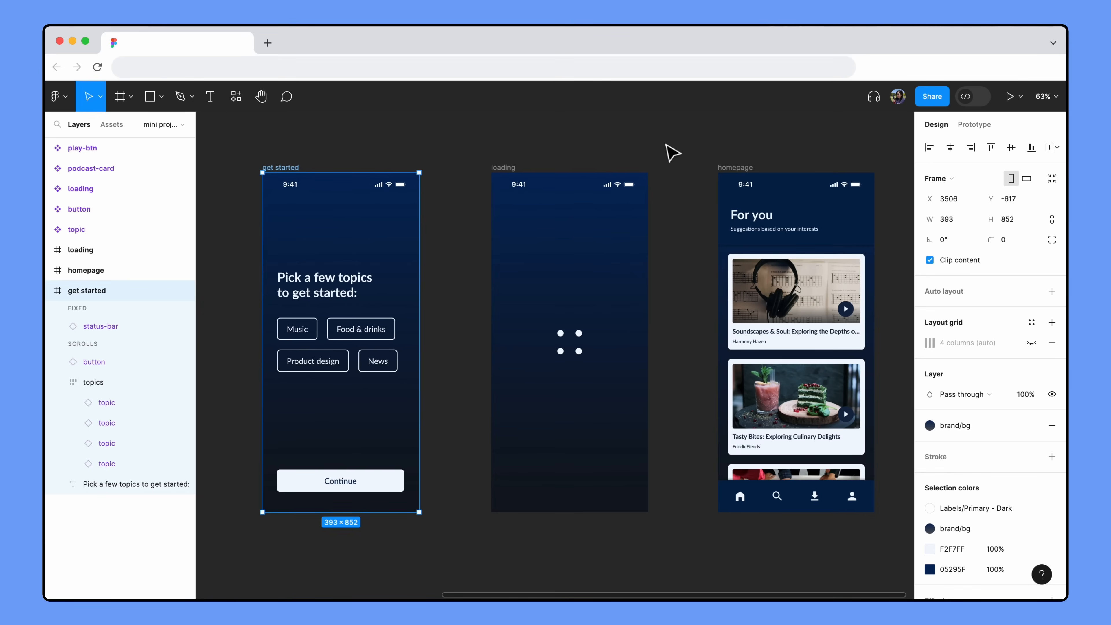
{"action": "left_click", "coordinate": [735, 168]}
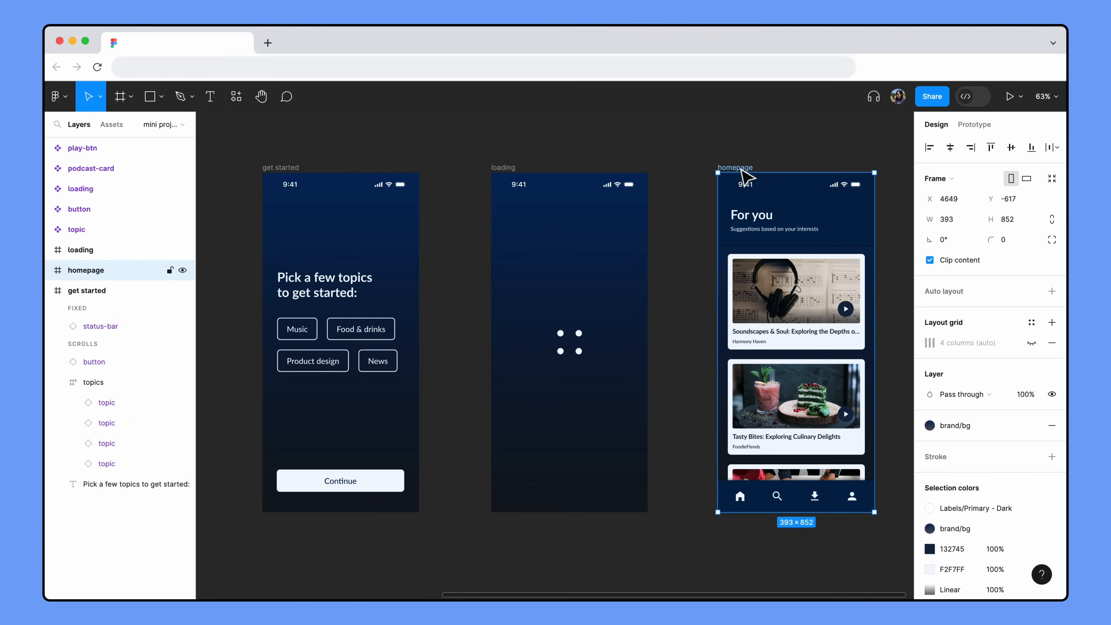
{"action": "left_click", "coordinate": [974, 124]}
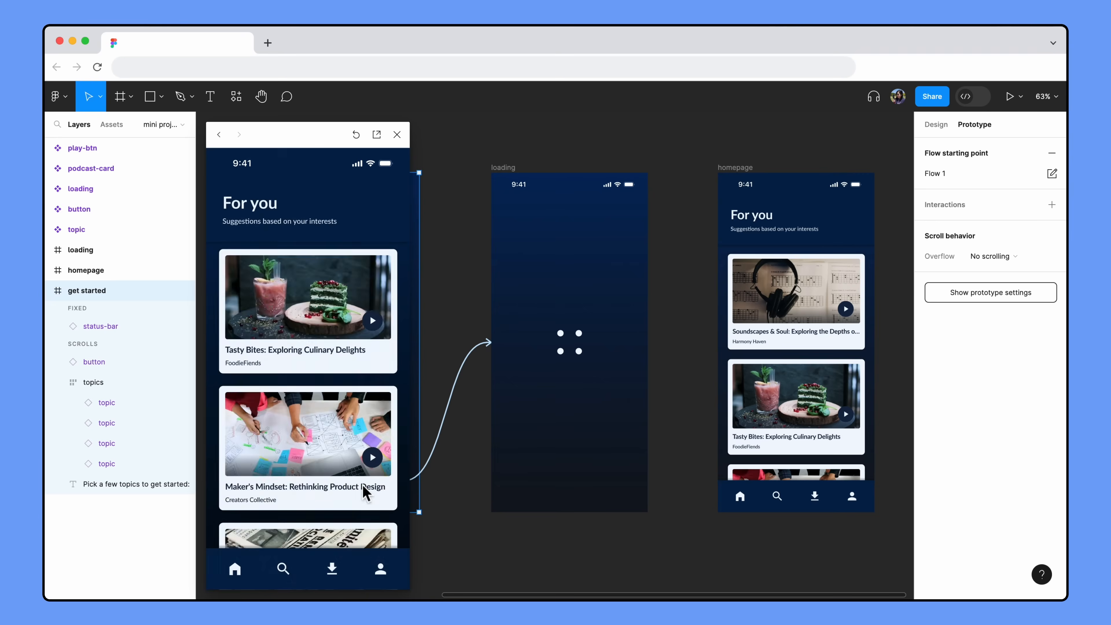
{"action": "left_click", "coordinate": [397, 134]}
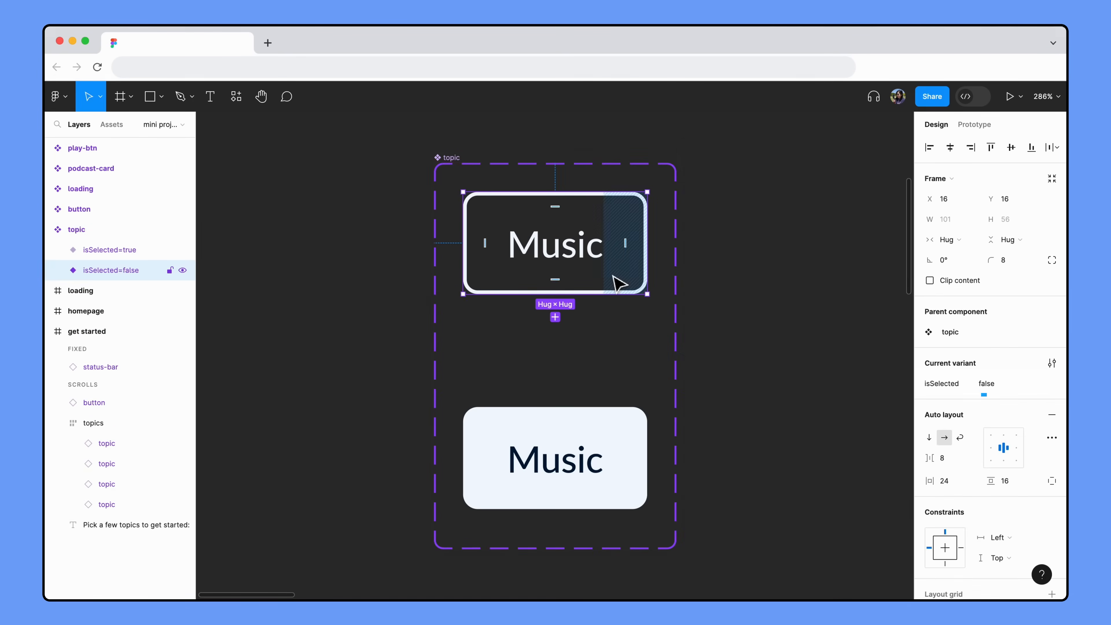
{"action": "left_click", "coordinate": [984, 383]}
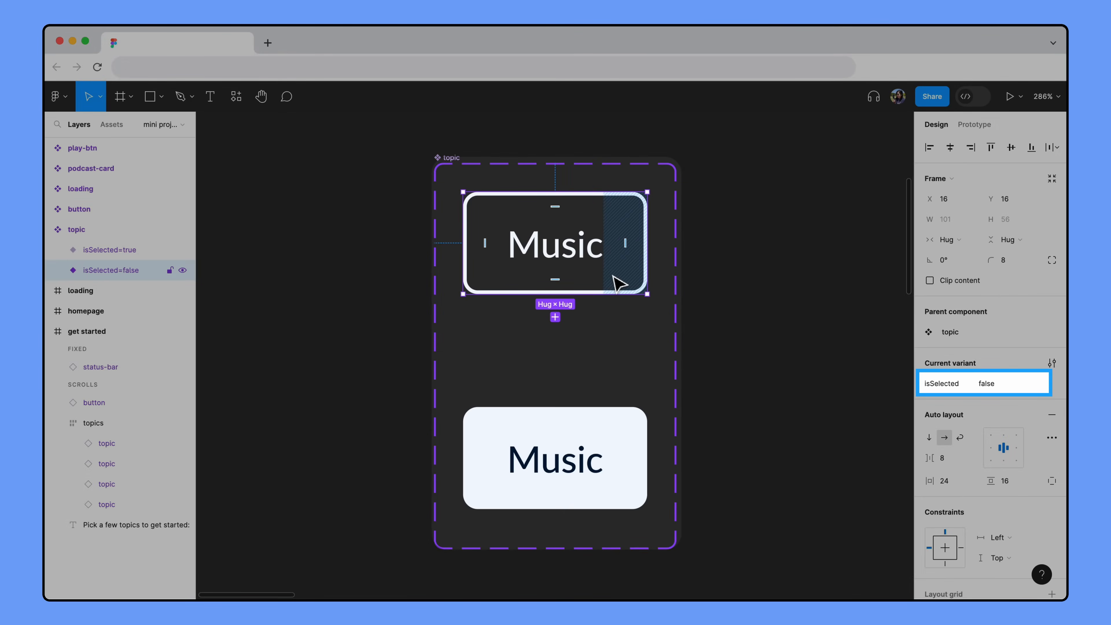
{"action": "left_click", "coordinate": [555, 461]}
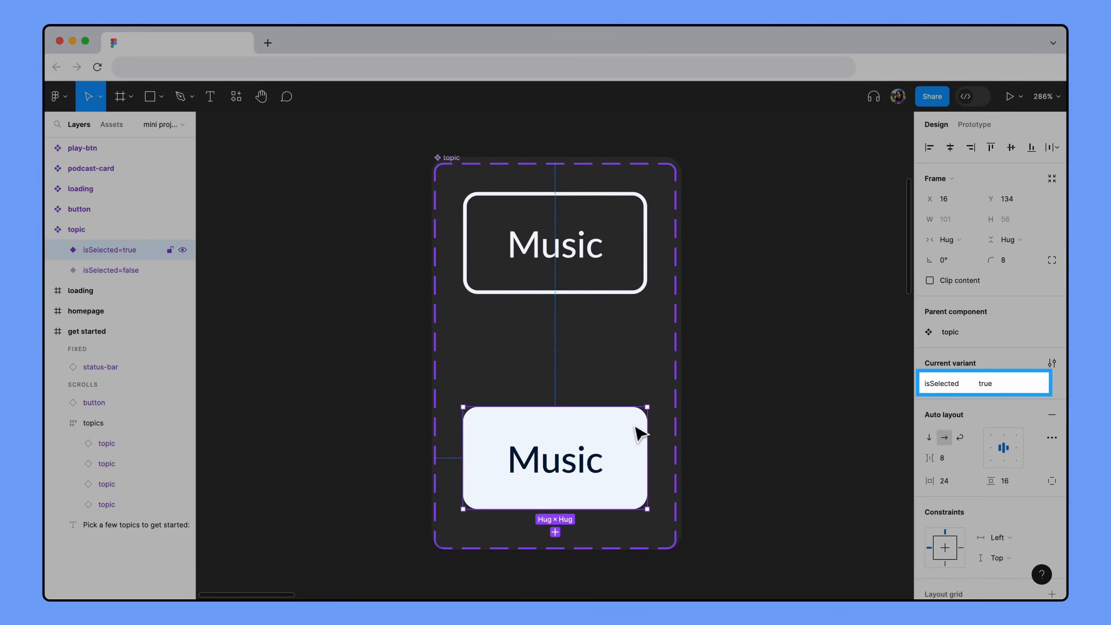
{"action": "mouse_move", "coordinate": [747, 446]}
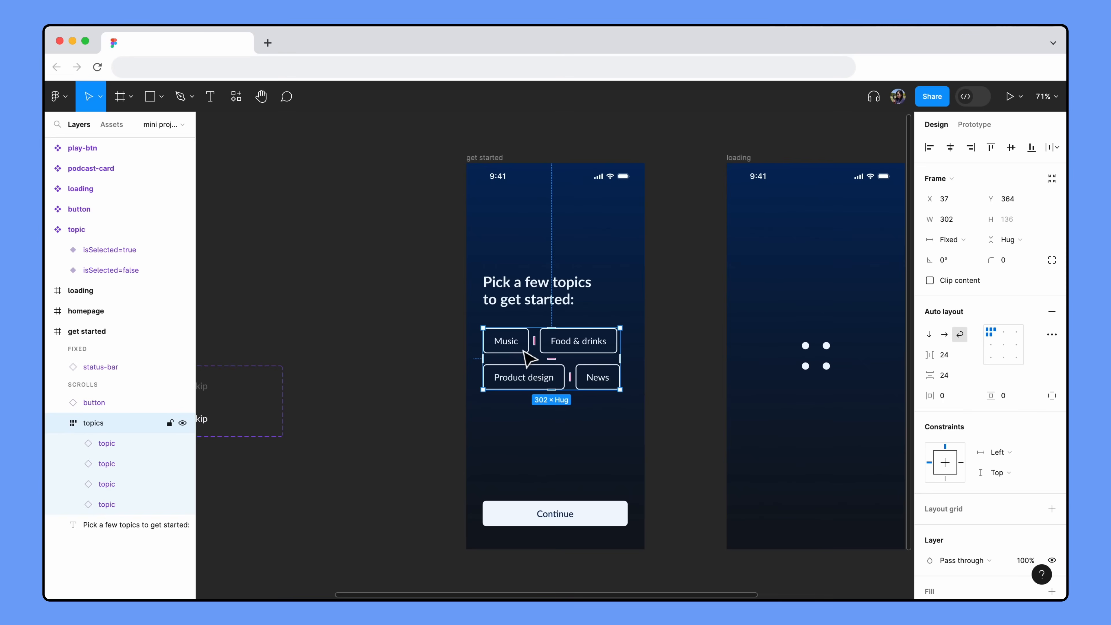
{"action": "left_click", "coordinate": [506, 340]}
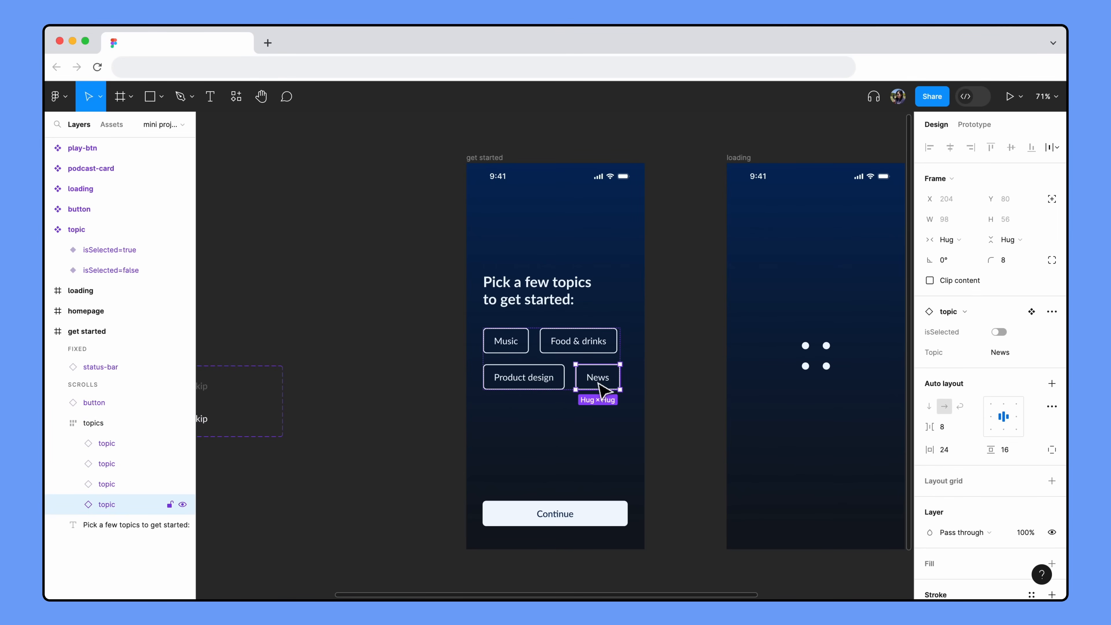
{"action": "left_click", "coordinate": [1010, 97]}
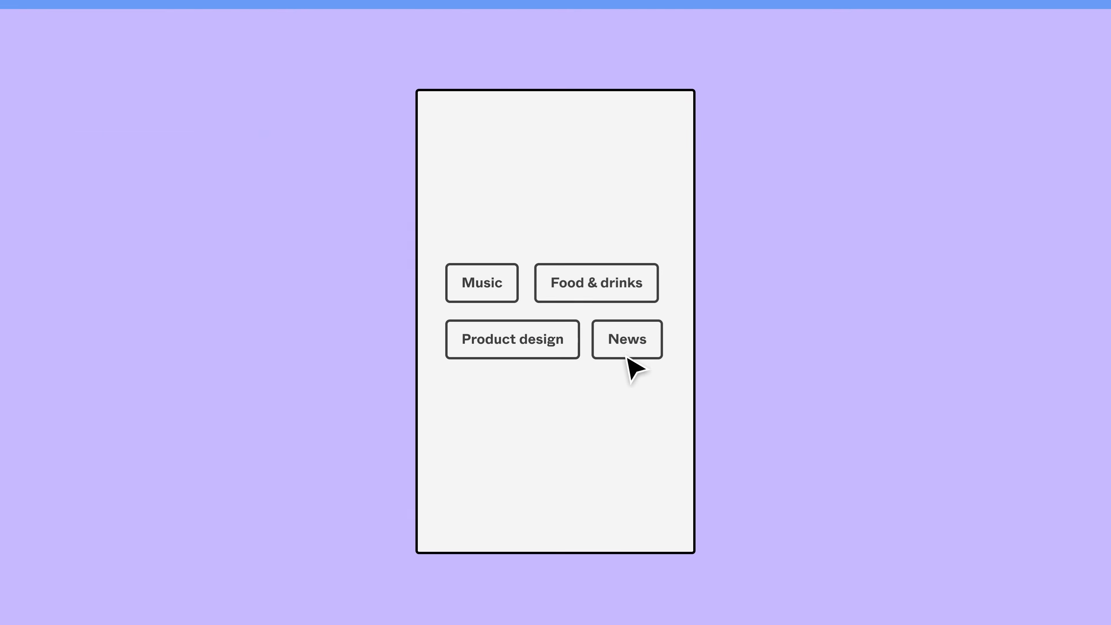
{"action": "left_click", "coordinate": [596, 283]}
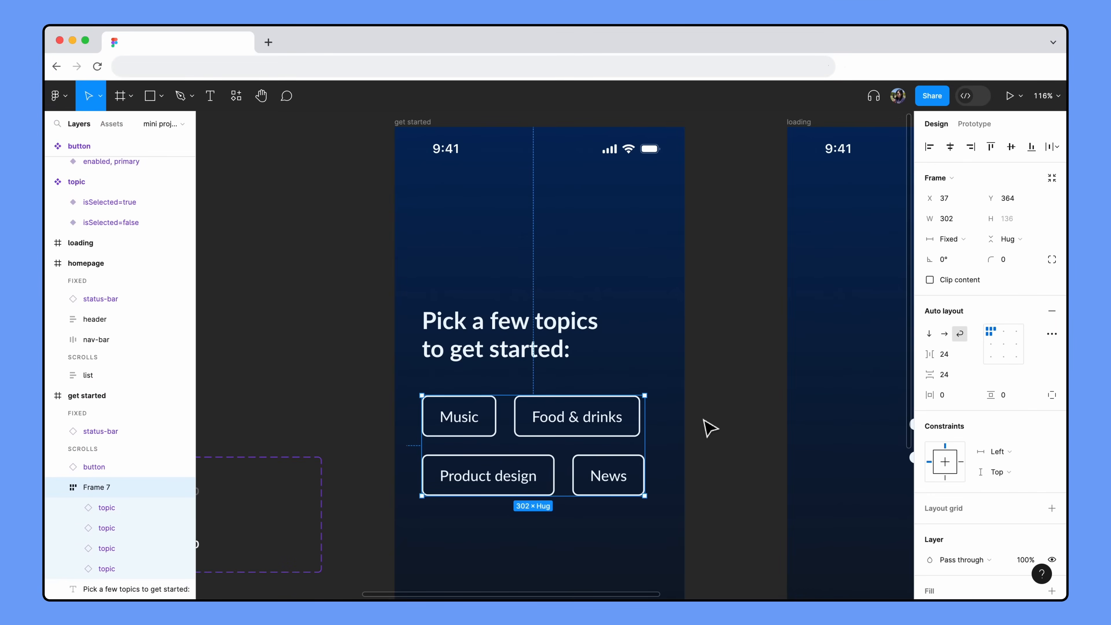
{"action": "mouse_move", "coordinate": [708, 428]}
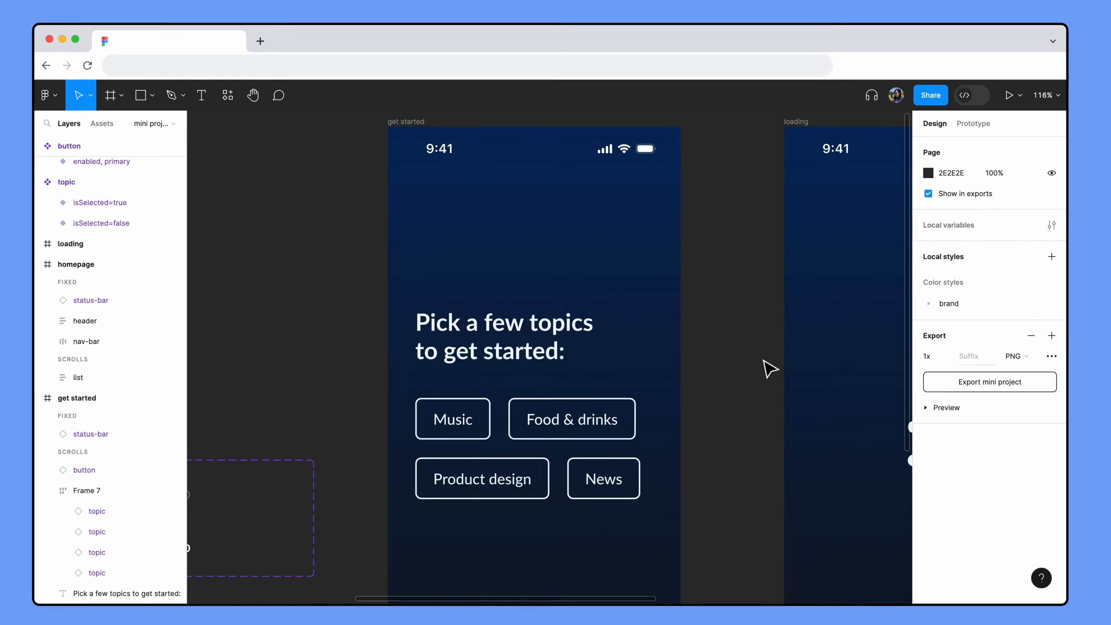
Create a boolean variable hasMusic in Local variables, set to false
{"action": "left_click", "coordinate": [1052, 225]}
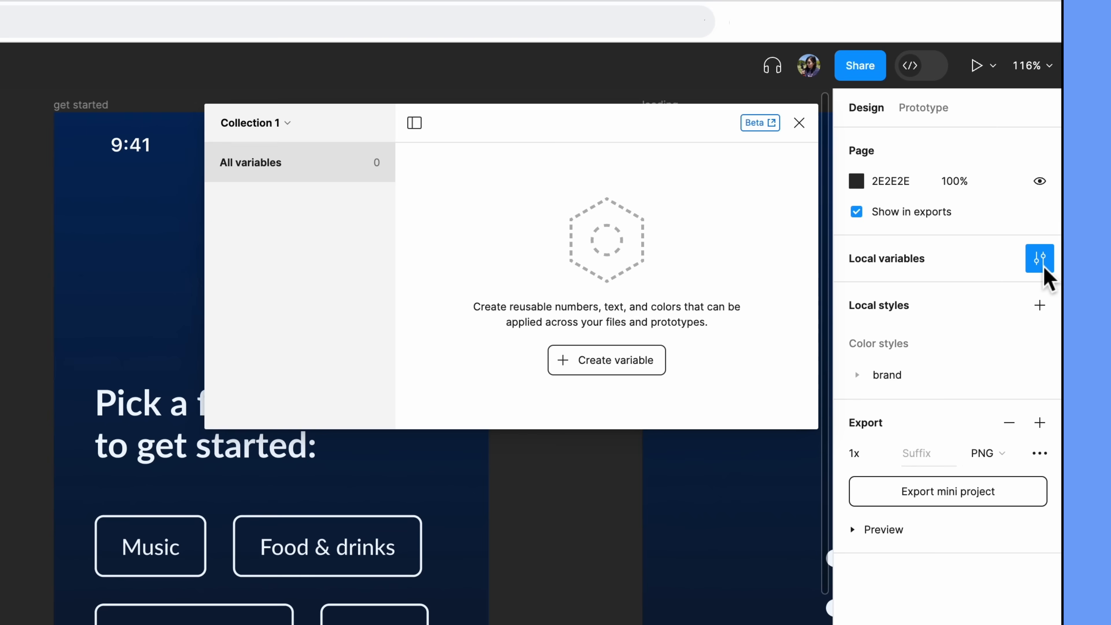
{"action": "left_click", "coordinate": [607, 360]}
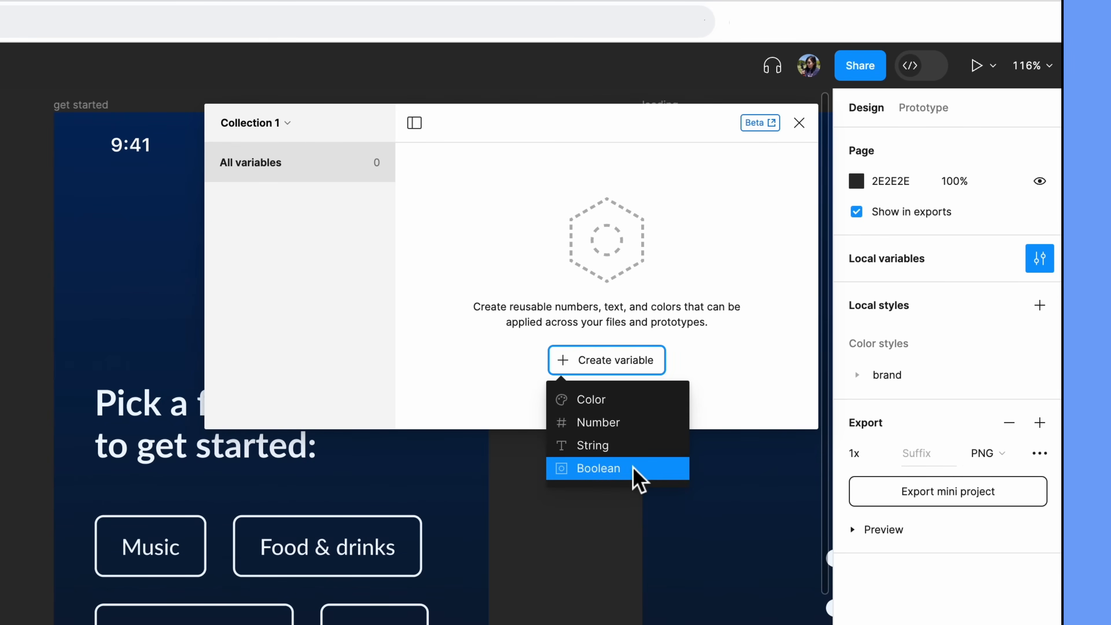
{"action": "left_click", "coordinate": [598, 468]}
{"action": "type", "text": "hasMusic"}
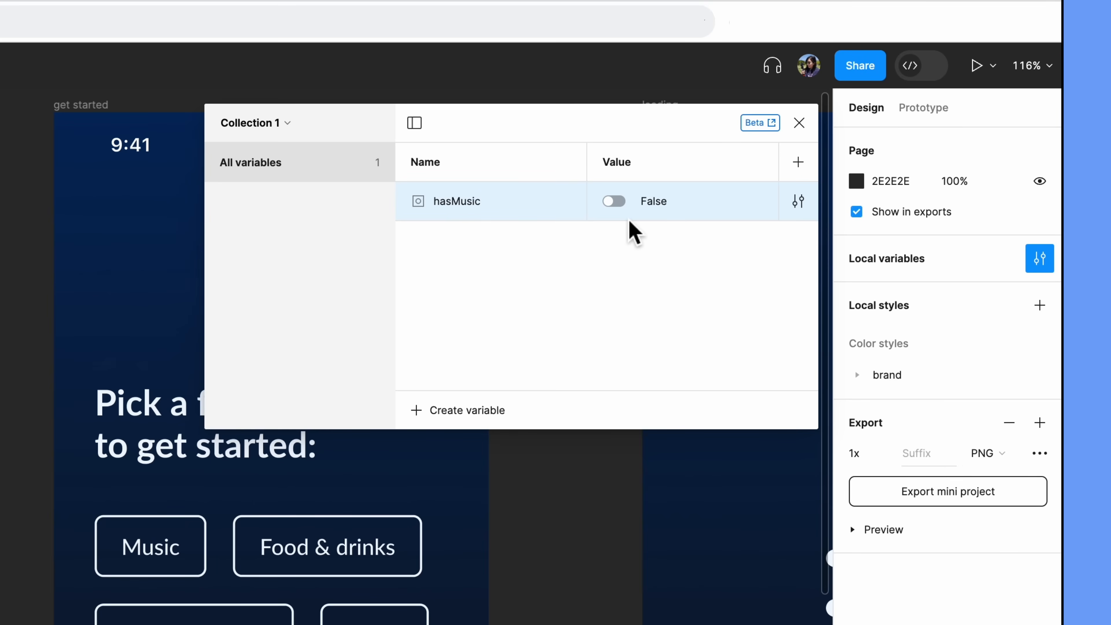
{"action": "left_click", "coordinate": [466, 410]}
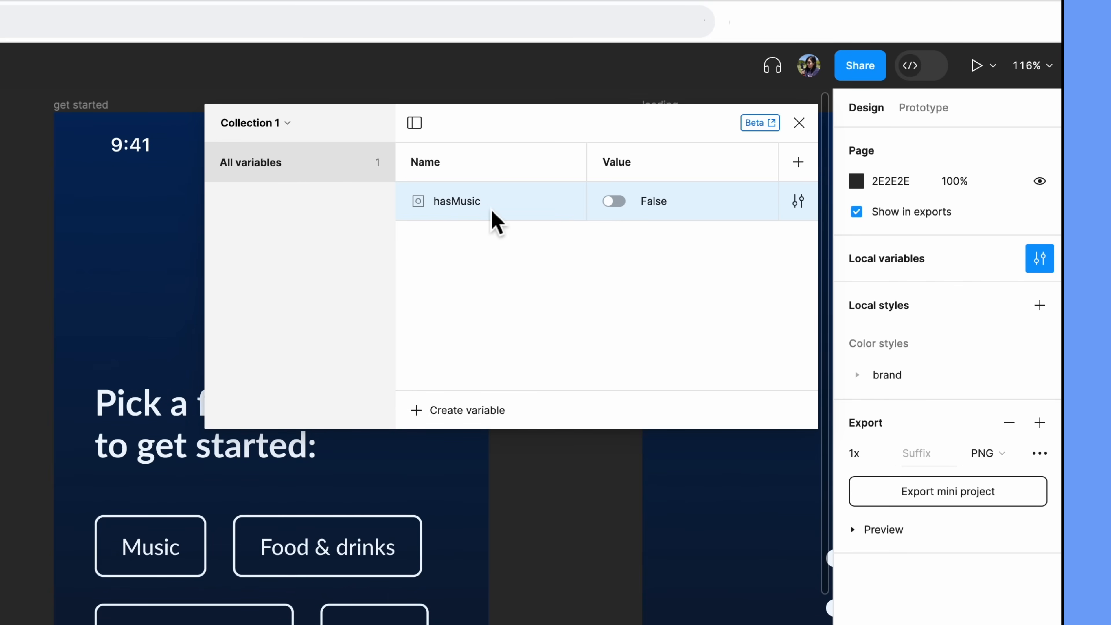
Duplicate hasMusic with Shift+Enter to add hasFood, hasDesign and hasNews booleans
{"action": "key", "text": "shift+enter"}
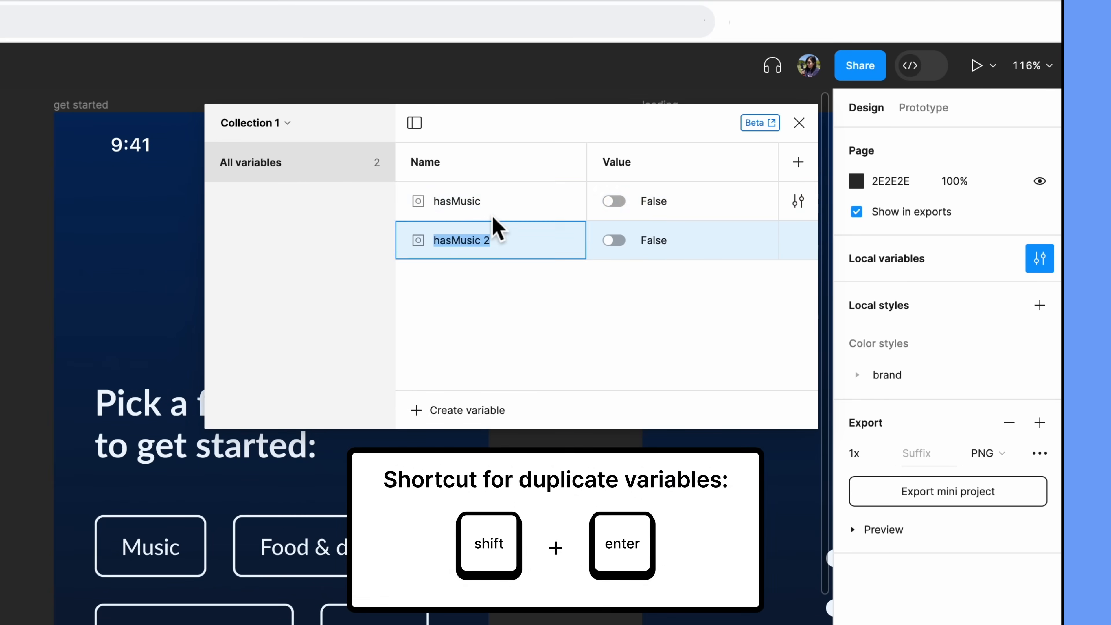
{"action": "type", "text": "hasFood"}
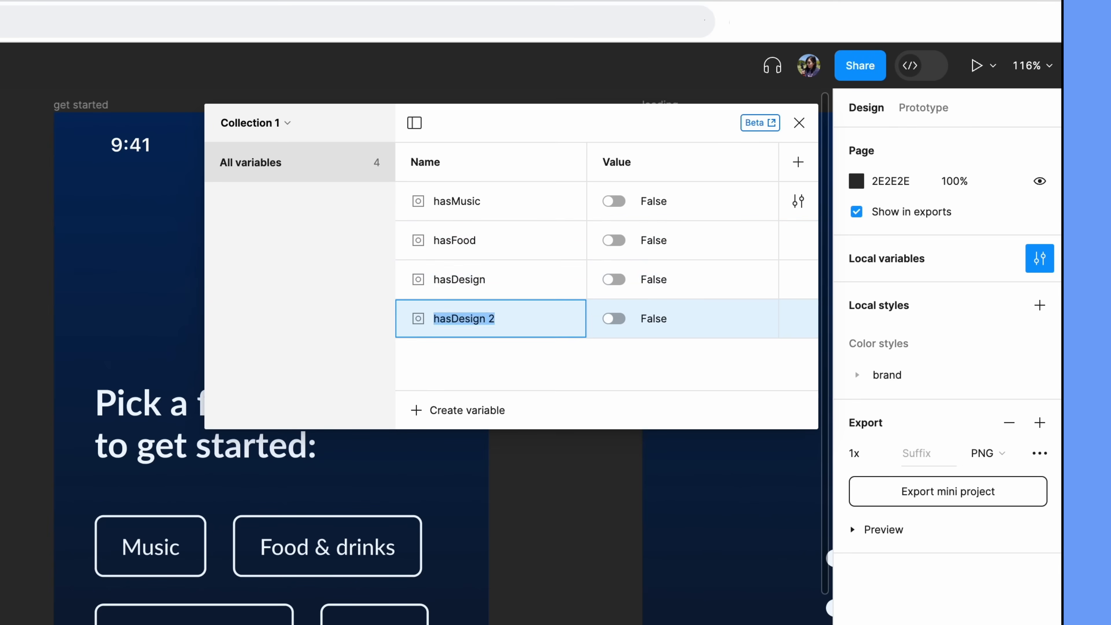
{"action": "type", "text": "hasNews"}
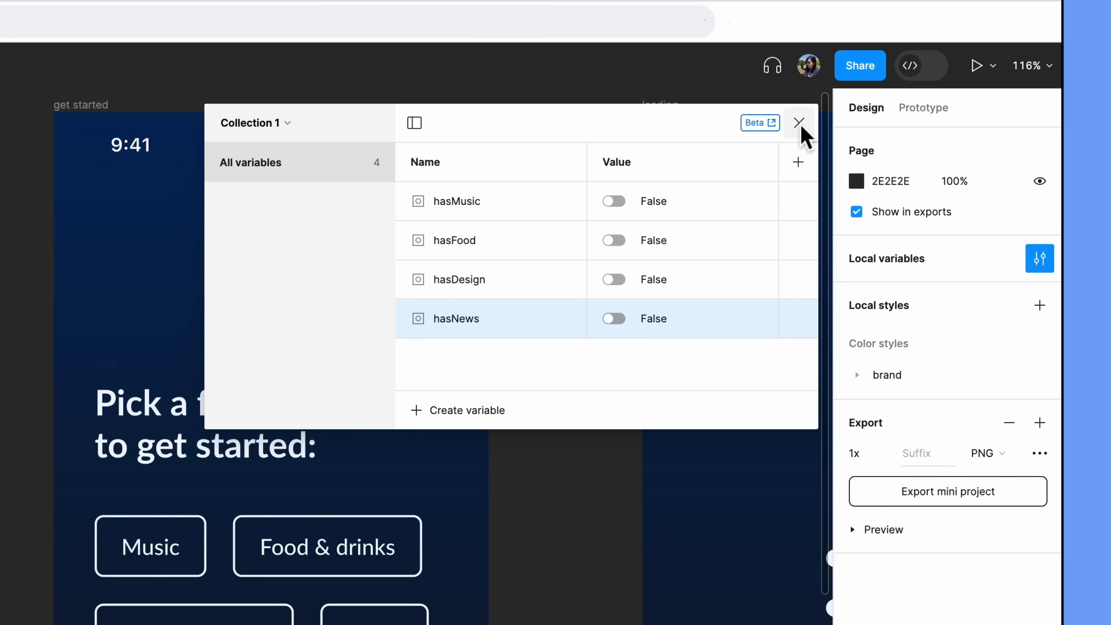
Bind the Music topic instance's isSelected property to the hasMusic variable
{"action": "left_click", "coordinate": [799, 122]}
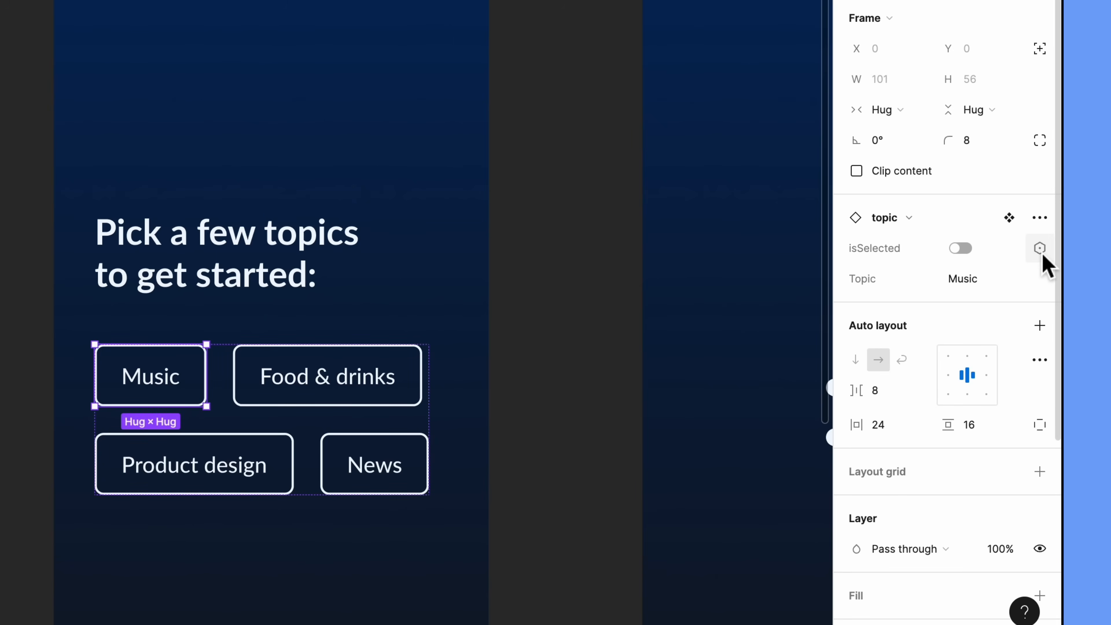
{"action": "left_click", "coordinate": [1040, 247]}
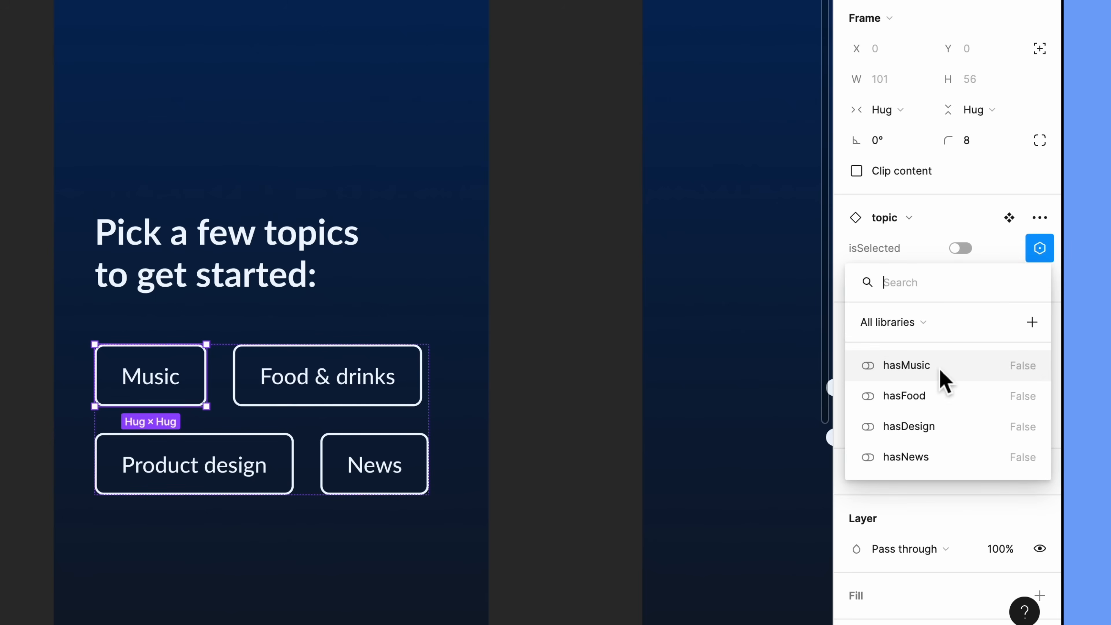
{"action": "left_click", "coordinate": [906, 366]}
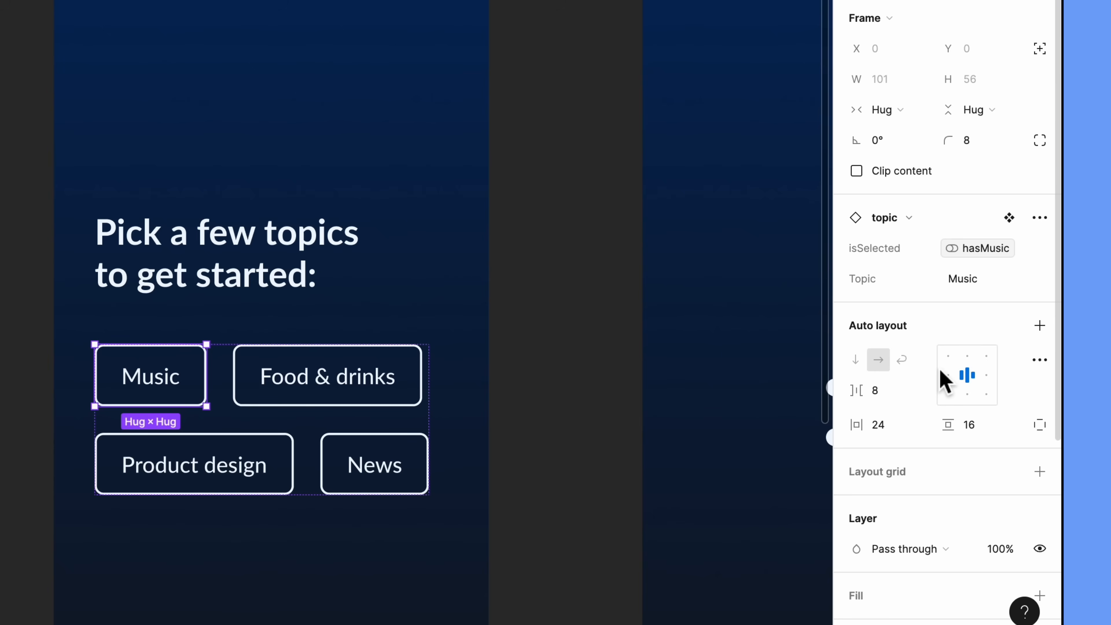
{"action": "left_click", "coordinate": [194, 464]}
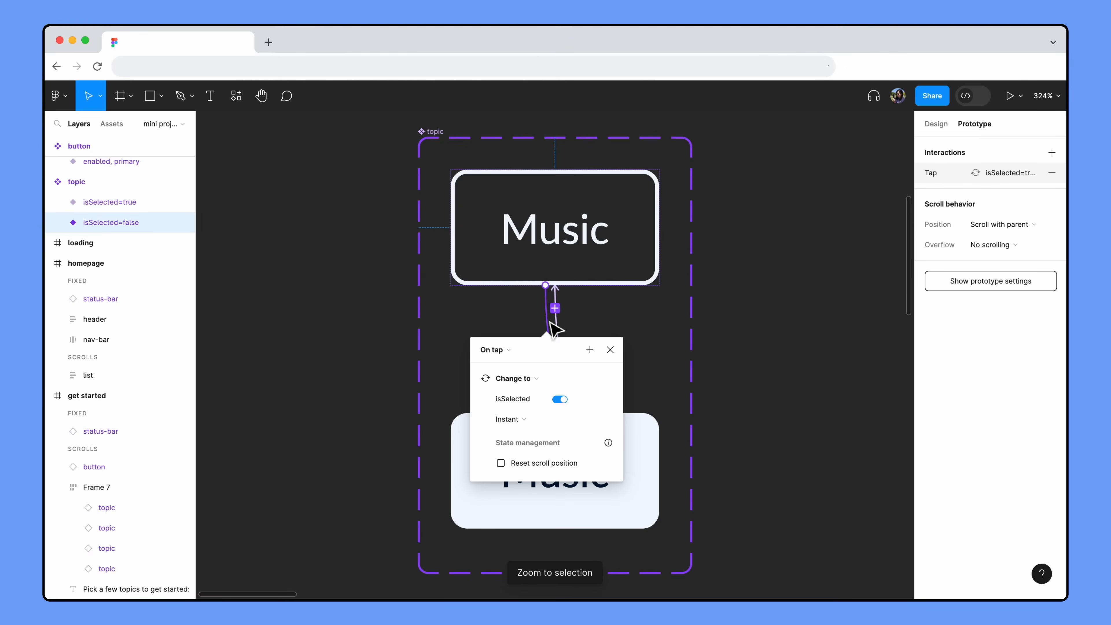
{"action": "mouse_move", "coordinate": [561, 367]}
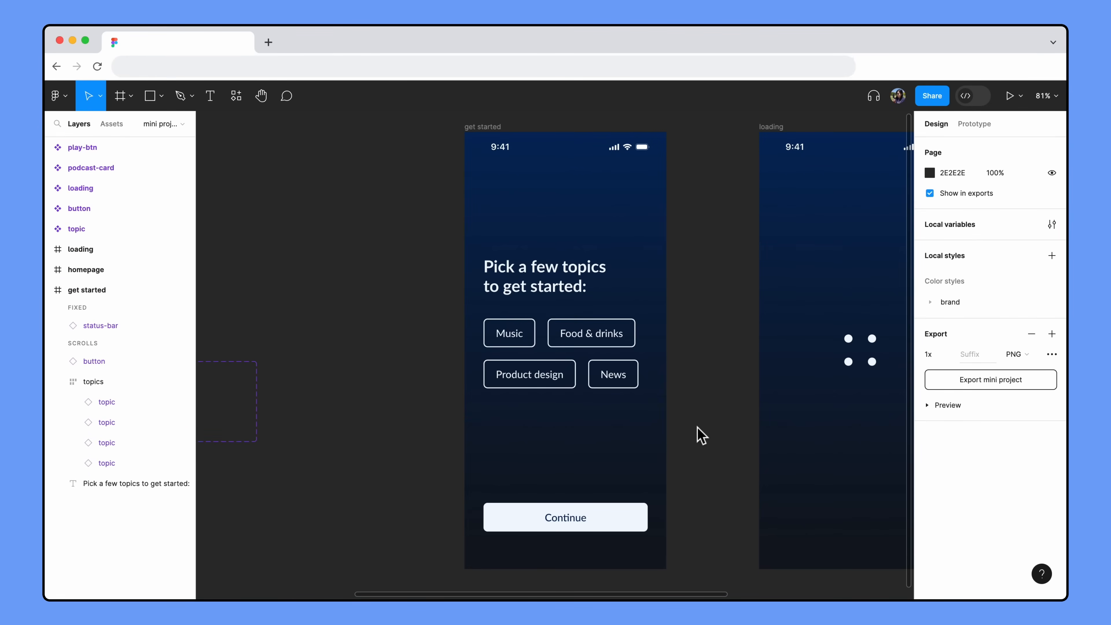
Bind the green and yellow test squares' Layer visibility to their matching topic booleans
{"action": "left_click_drag", "start_coordinate": [483, 413], "coordinate": [514, 443]}
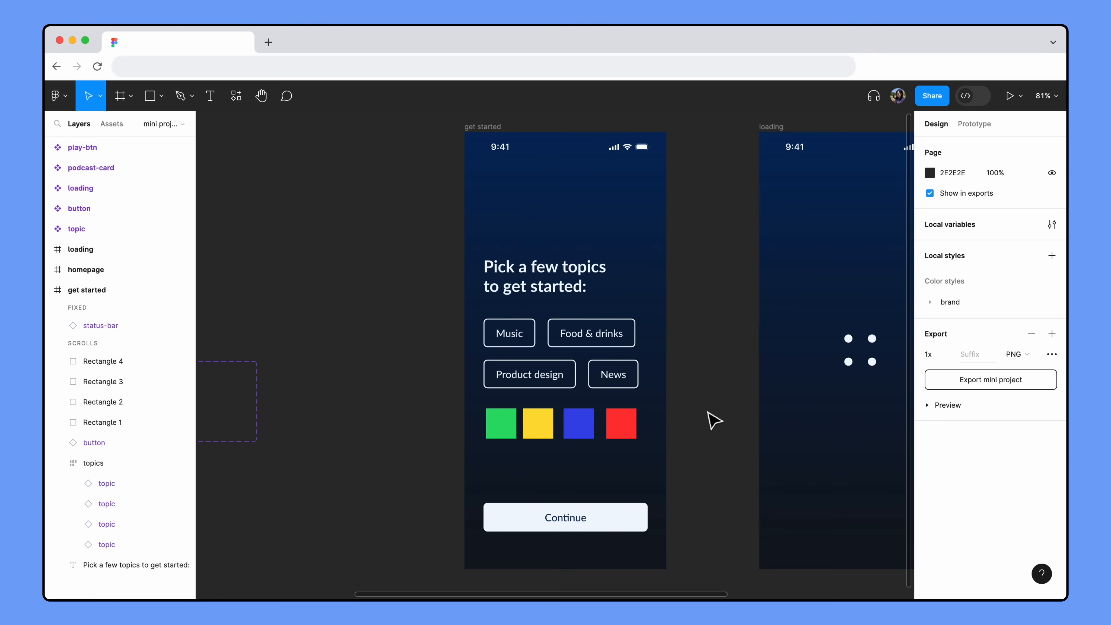
{"action": "left_click", "coordinate": [1053, 352]}
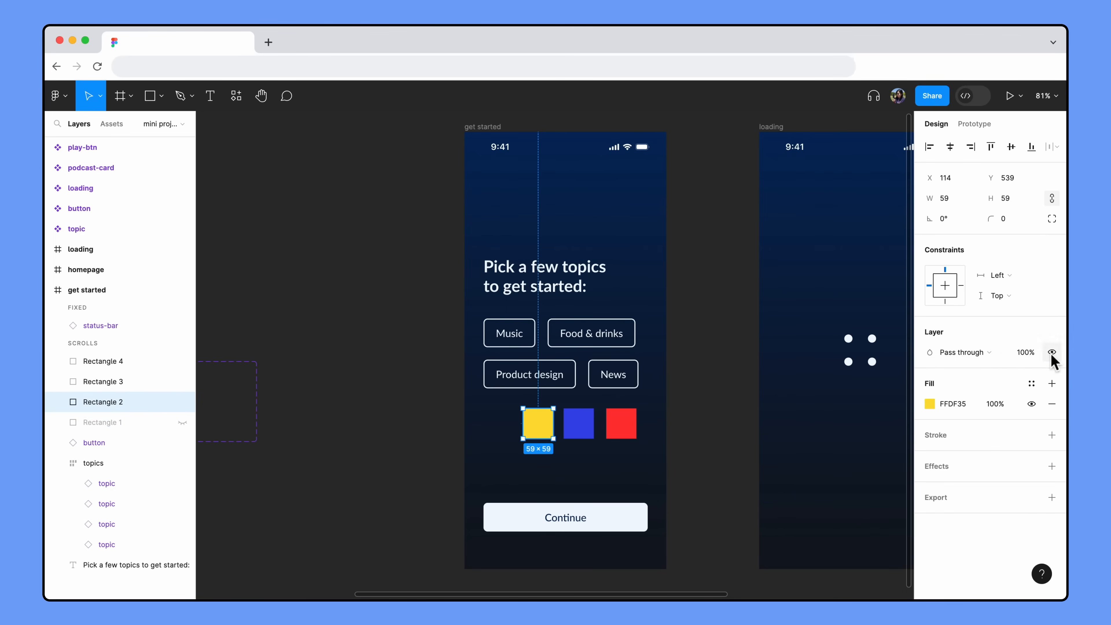
{"action": "left_click", "coordinate": [1054, 352]}
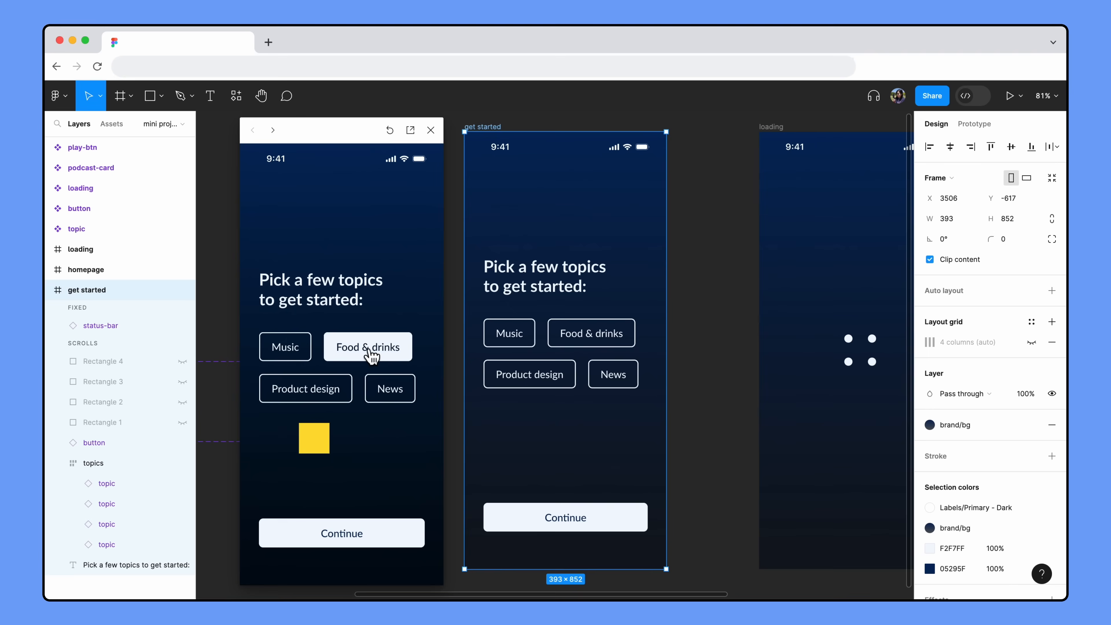
{"action": "mouse_move", "coordinate": [371, 366]}
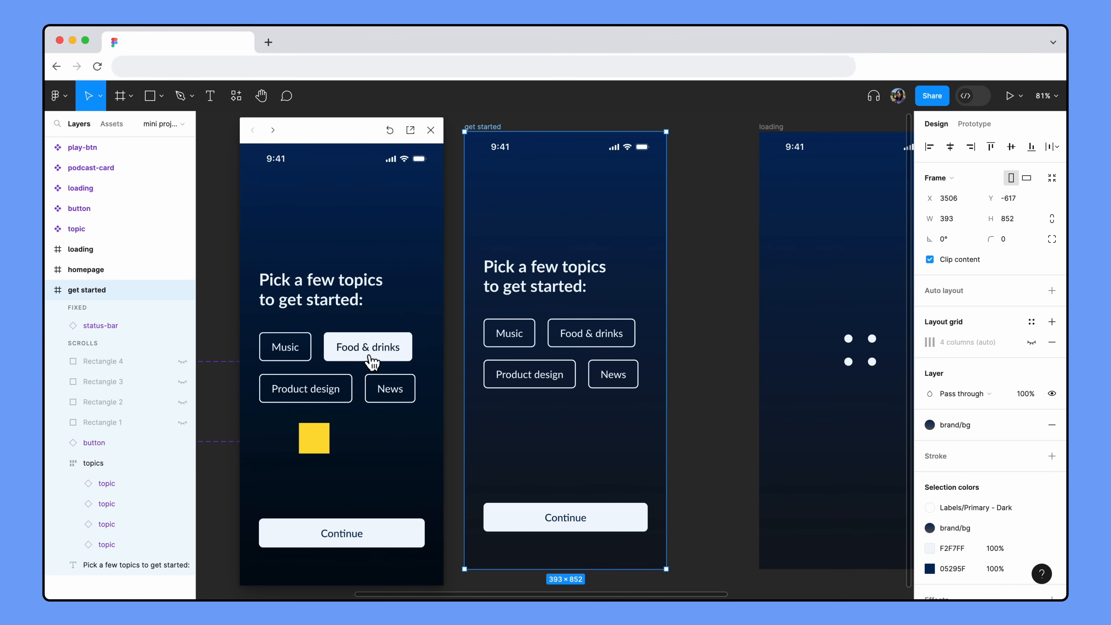
Toggle Food & drinks off in the preview, leaving Music and Product design squares showing
{"action": "left_click", "coordinate": [285, 348]}
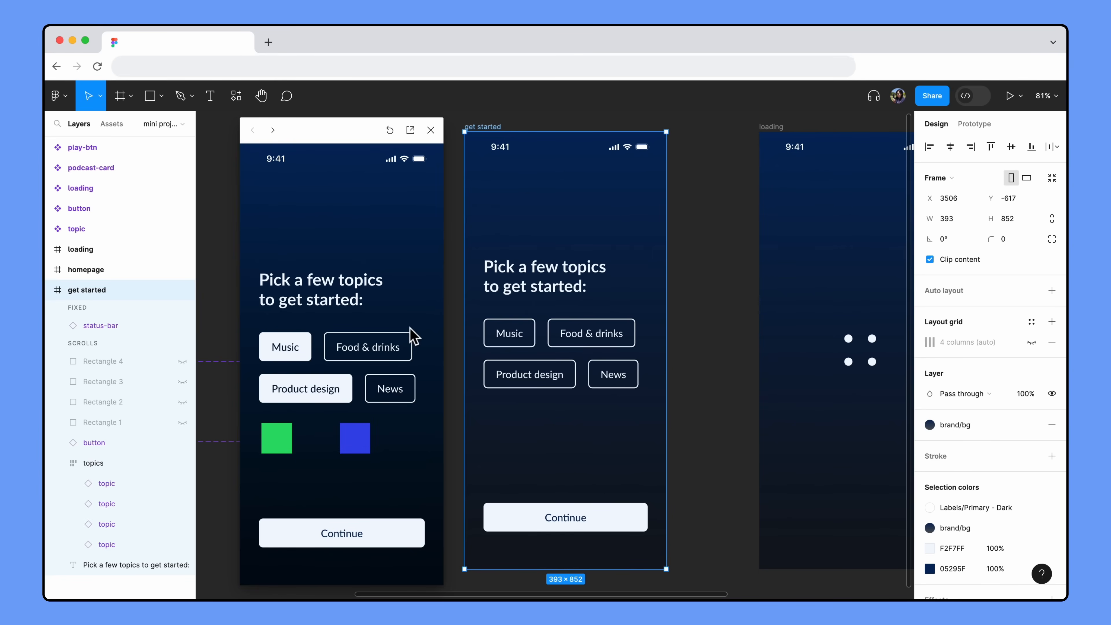
{"action": "mouse_move", "coordinate": [422, 187]}
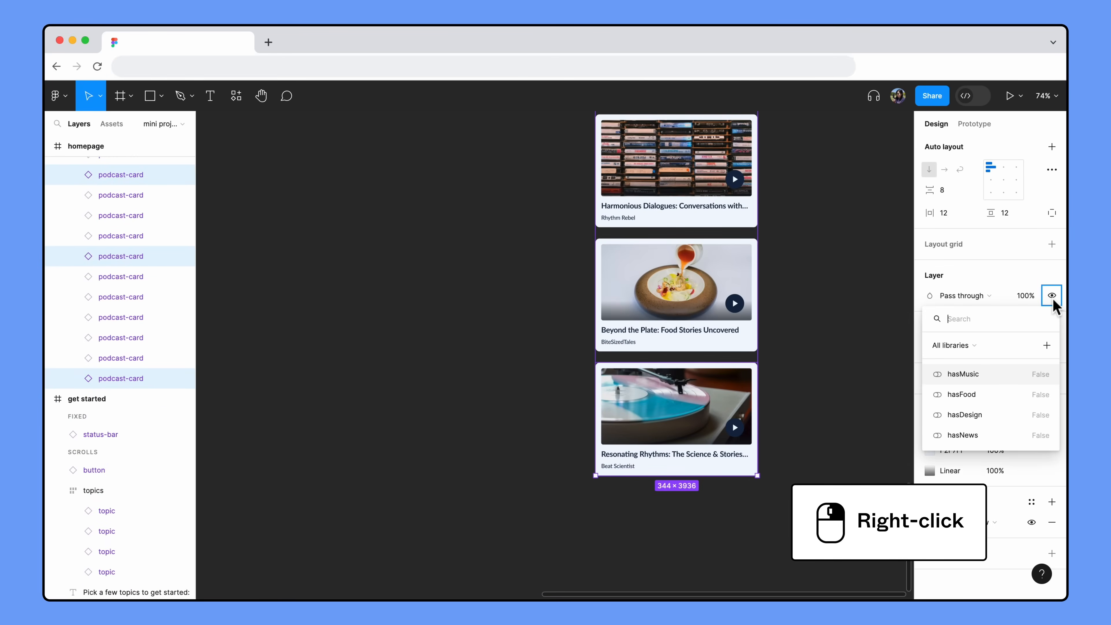
Bind the homepage podcast card groups' visibility to hasMusic and hasDesign
{"action": "left_click", "coordinate": [963, 374]}
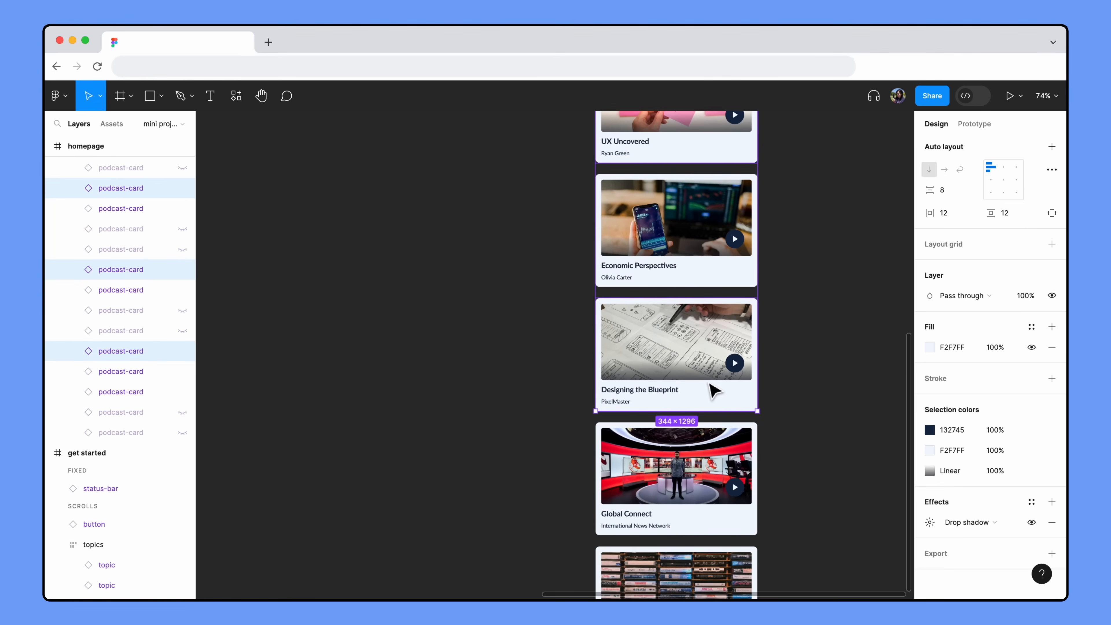
{"action": "left_click", "coordinate": [1053, 295]}
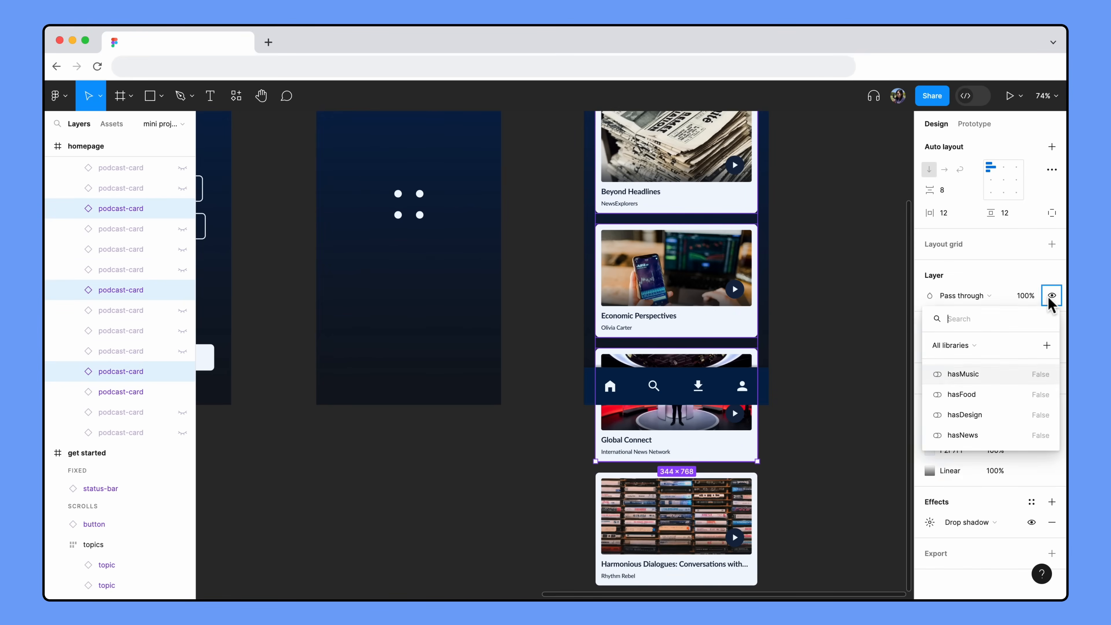
{"action": "left_click", "coordinate": [963, 374]}
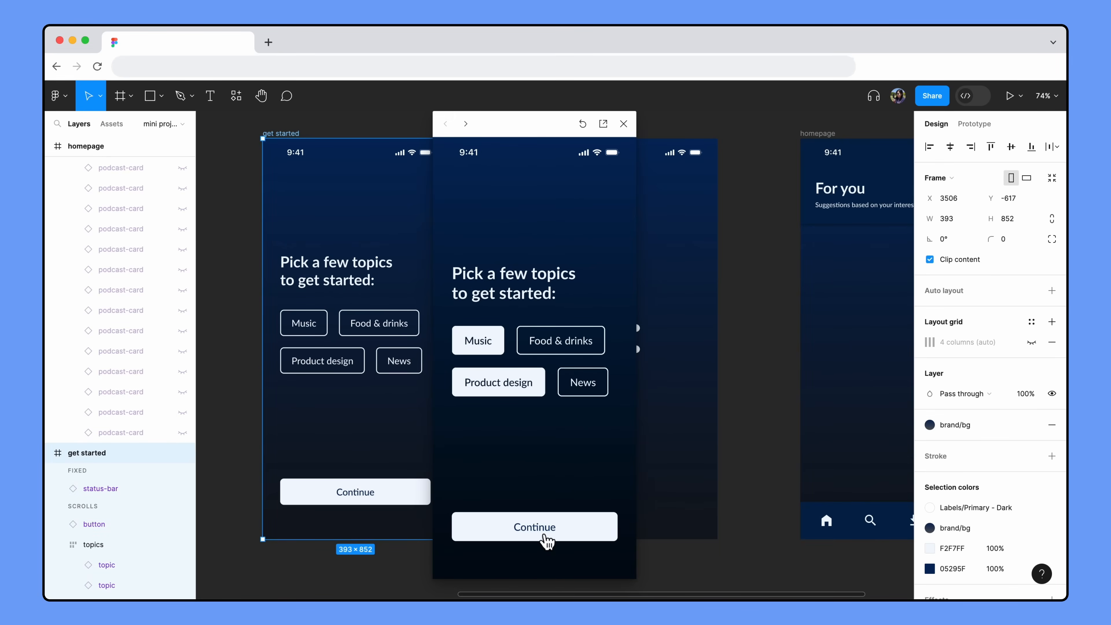
Continue to the homepage, scroll the Music and Product design feed, then restart the prototype
{"action": "left_click", "coordinate": [535, 527]}
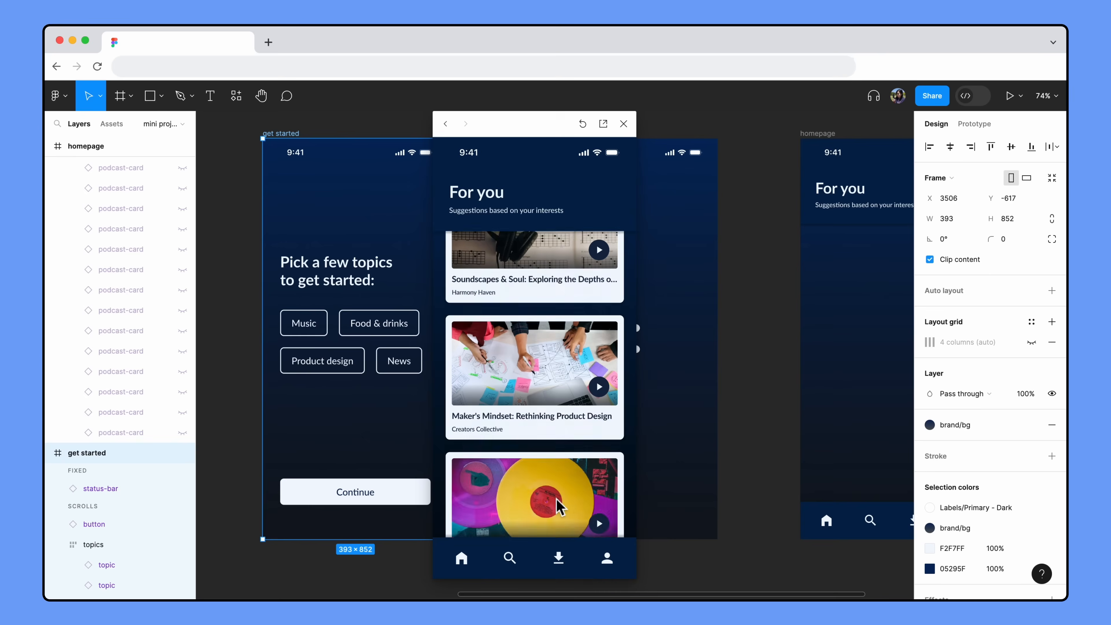
{"action": "scroll", "scroll_direction": "down", "scroll_amount": 3}
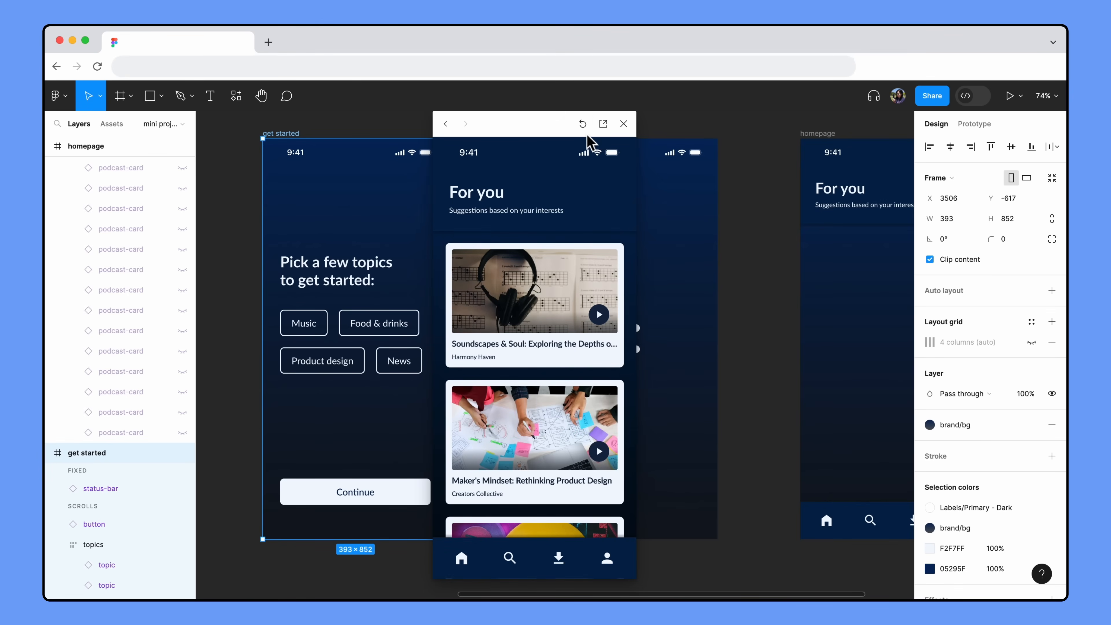
{"action": "left_click", "coordinate": [582, 124]}
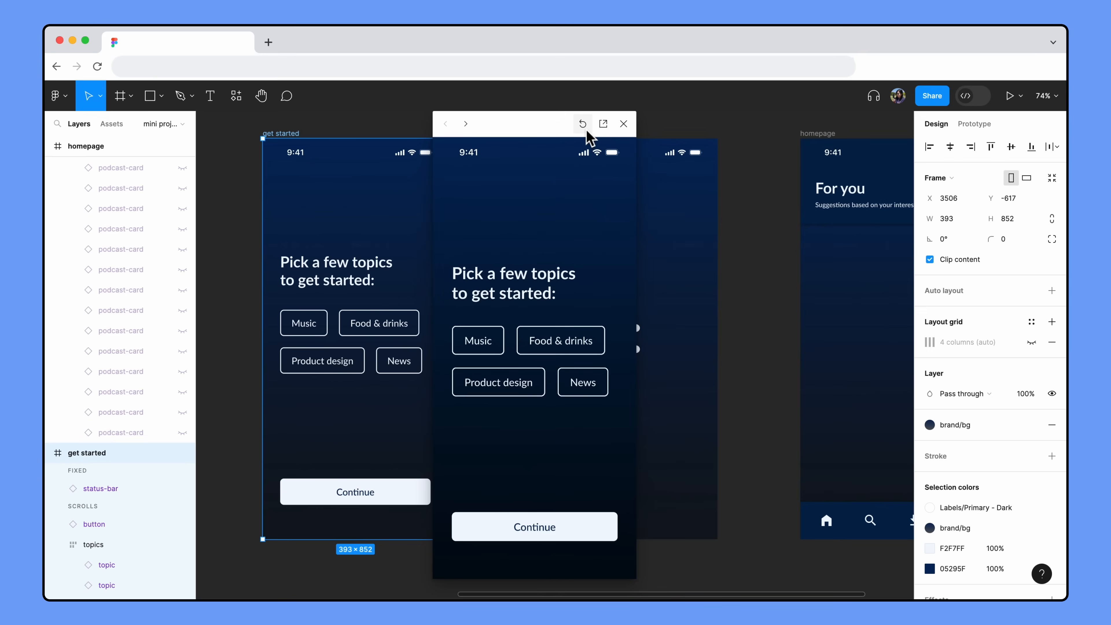
{"action": "left_click", "coordinate": [583, 123]}
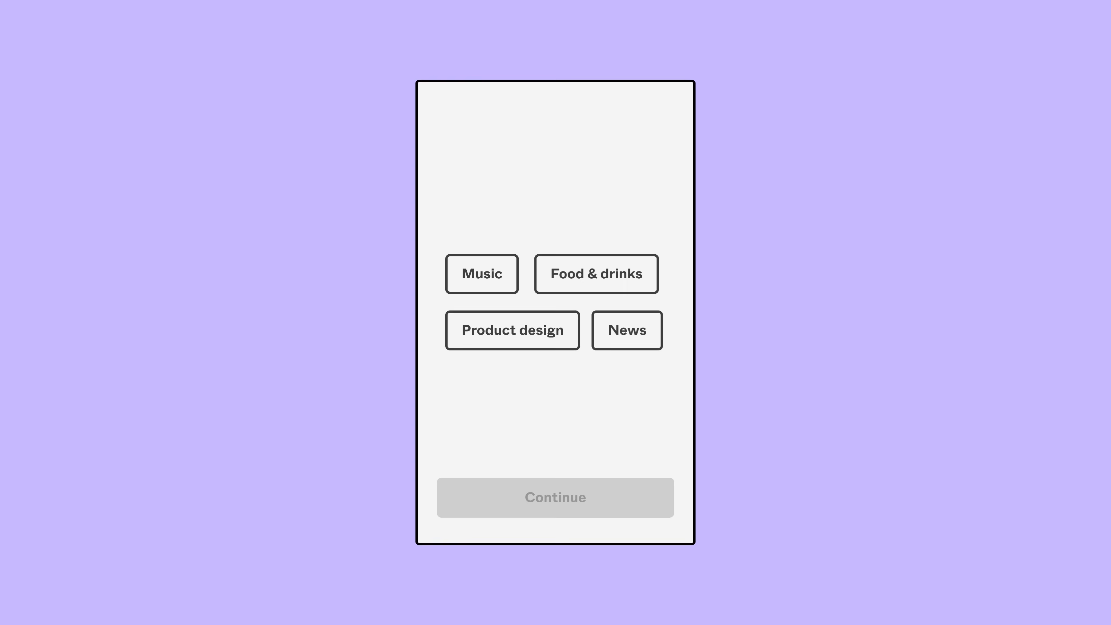
{"action": "mouse_move", "coordinate": [617, 390]}
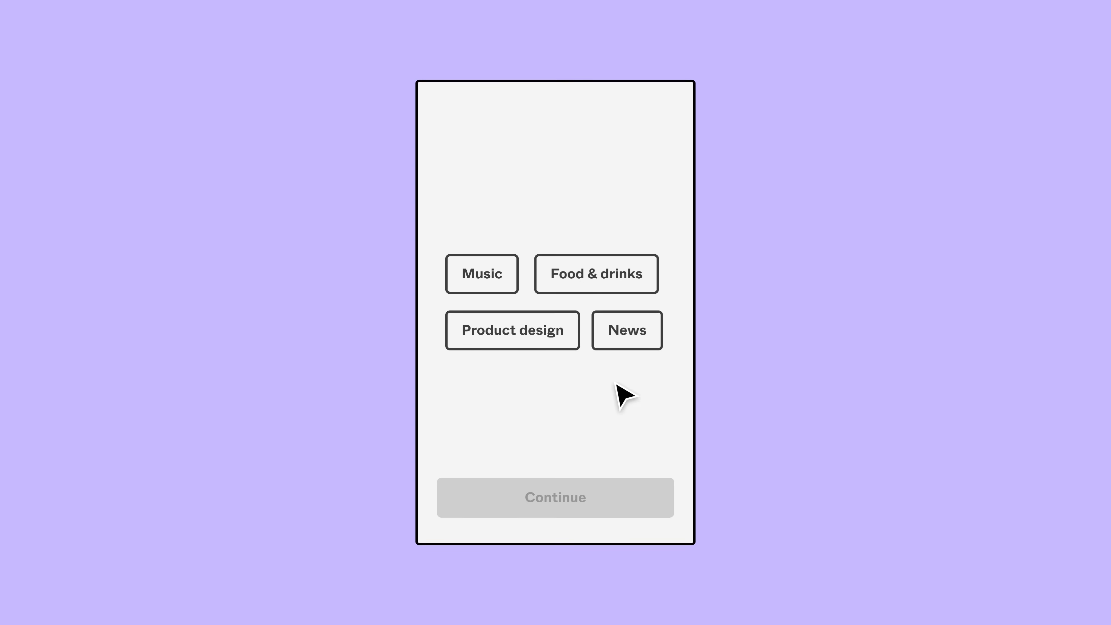
Navigate the canvas to the topic component set with its selected and unselected Music variants
{"action": "left_click", "coordinate": [512, 330]}
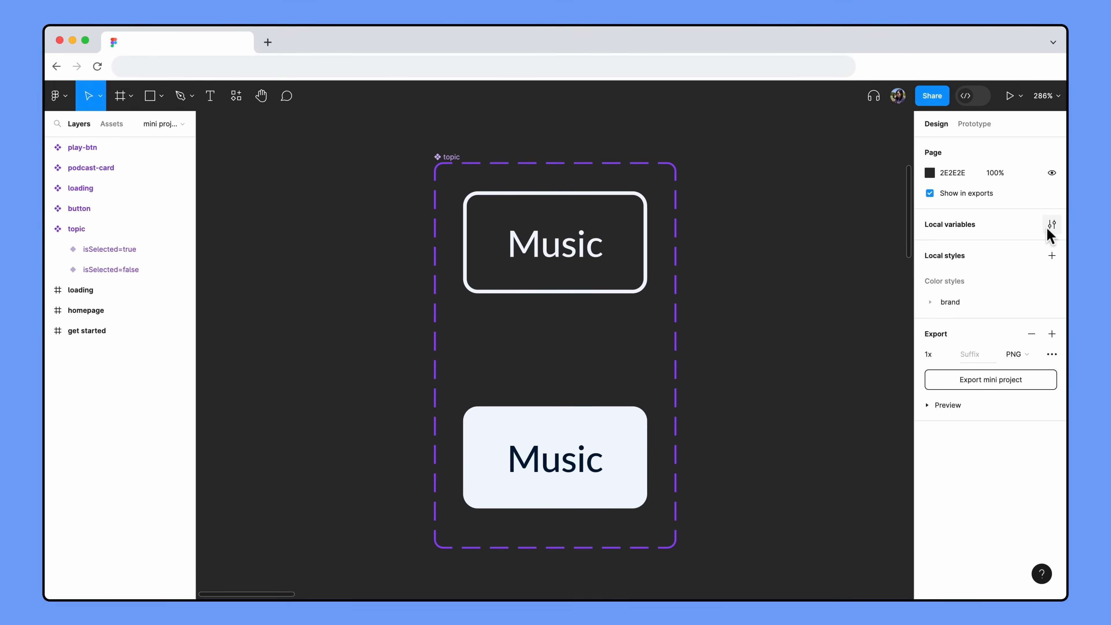
{"action": "mouse_move", "coordinate": [1051, 224]}
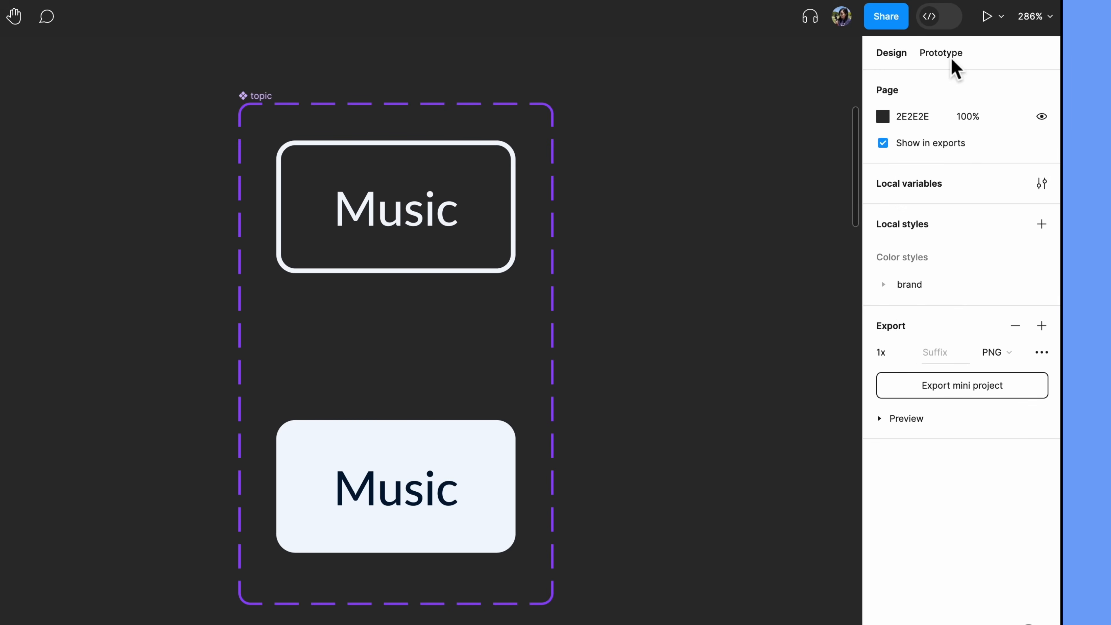
Add a Set variable action to the topic's existing tap interaction in Prototype
{"action": "left_click", "coordinate": [941, 53]}
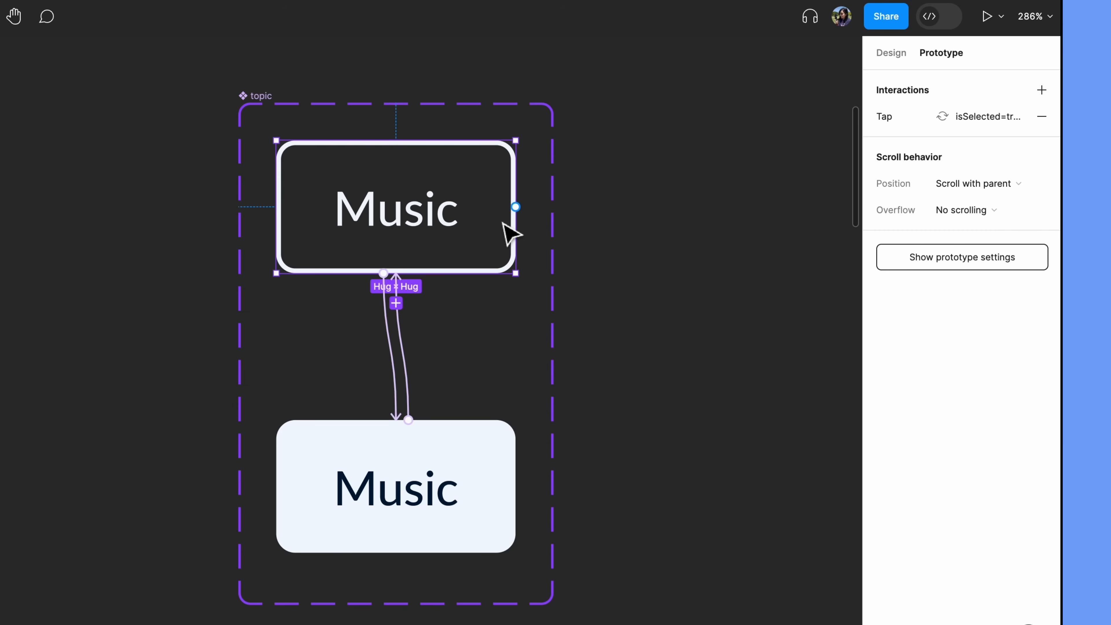
{"action": "left_click", "coordinate": [884, 117]}
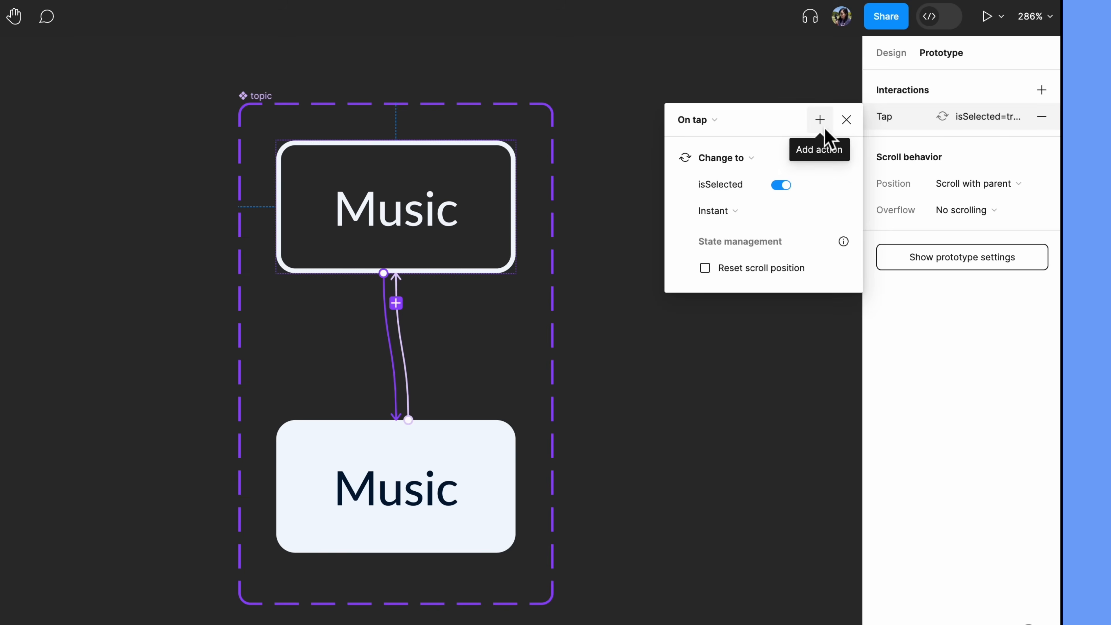
{"action": "left_click", "coordinate": [819, 119]}
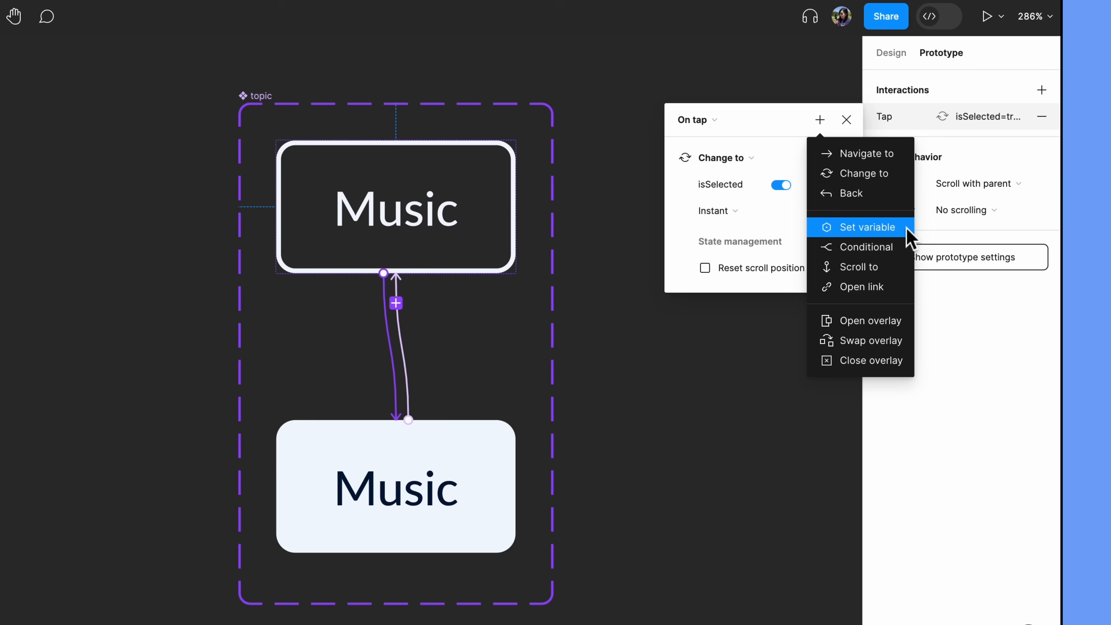
{"action": "left_click", "coordinate": [869, 226]}
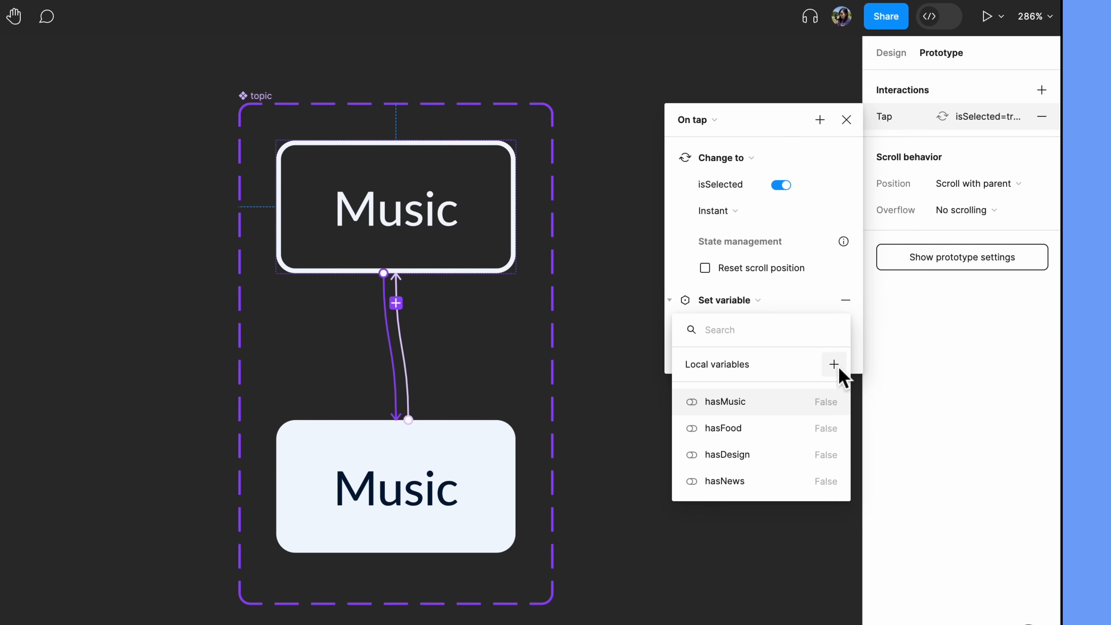
Create a new number variable named topicsSelected starting at 0
{"action": "left_click", "coordinate": [835, 364]}
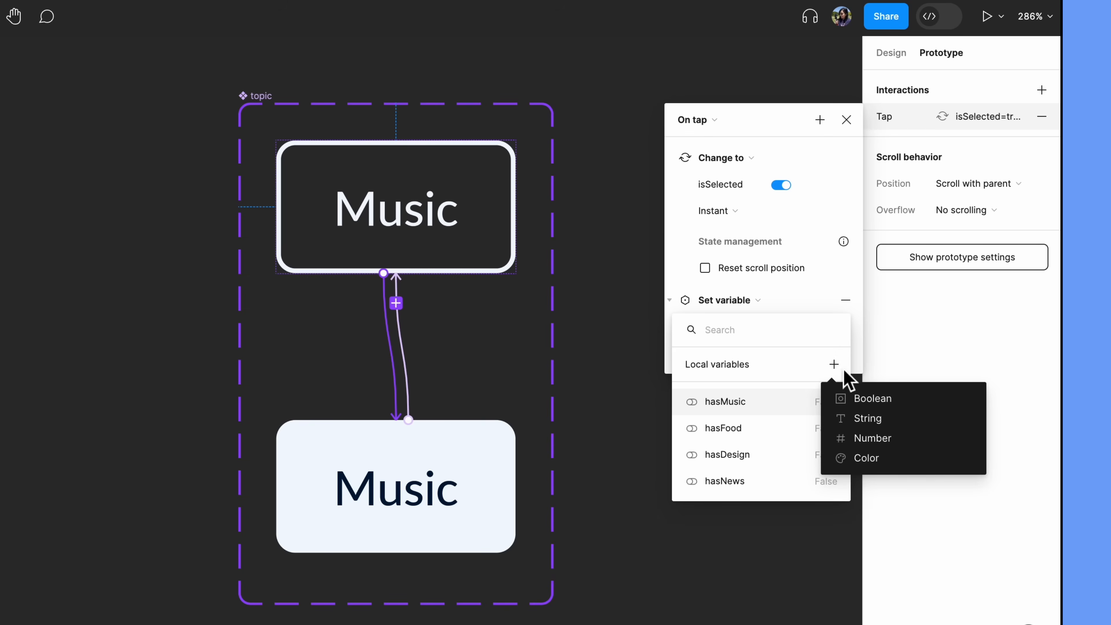
{"action": "mouse_move", "coordinate": [902, 443]}
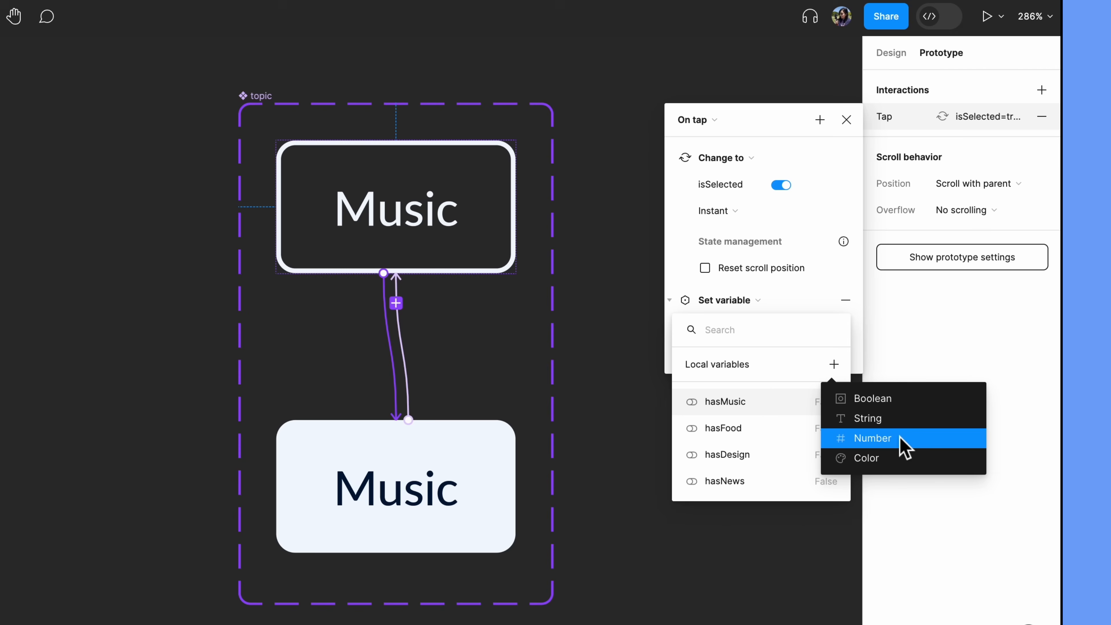
{"action": "left_click", "coordinate": [873, 439]}
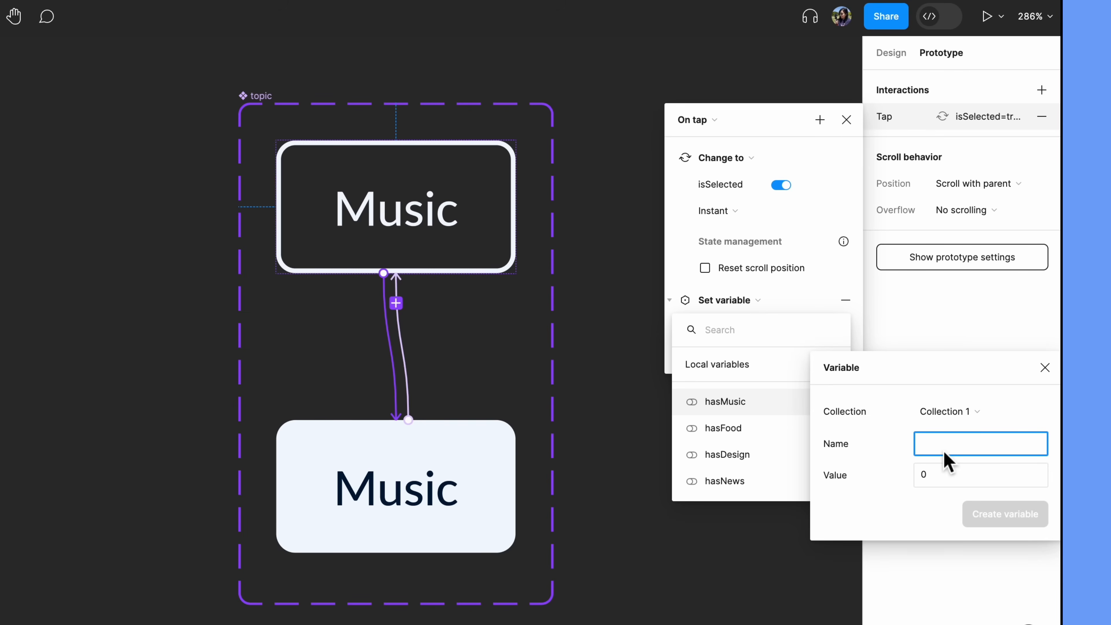
{"action": "type", "text": "topicsSelected"}
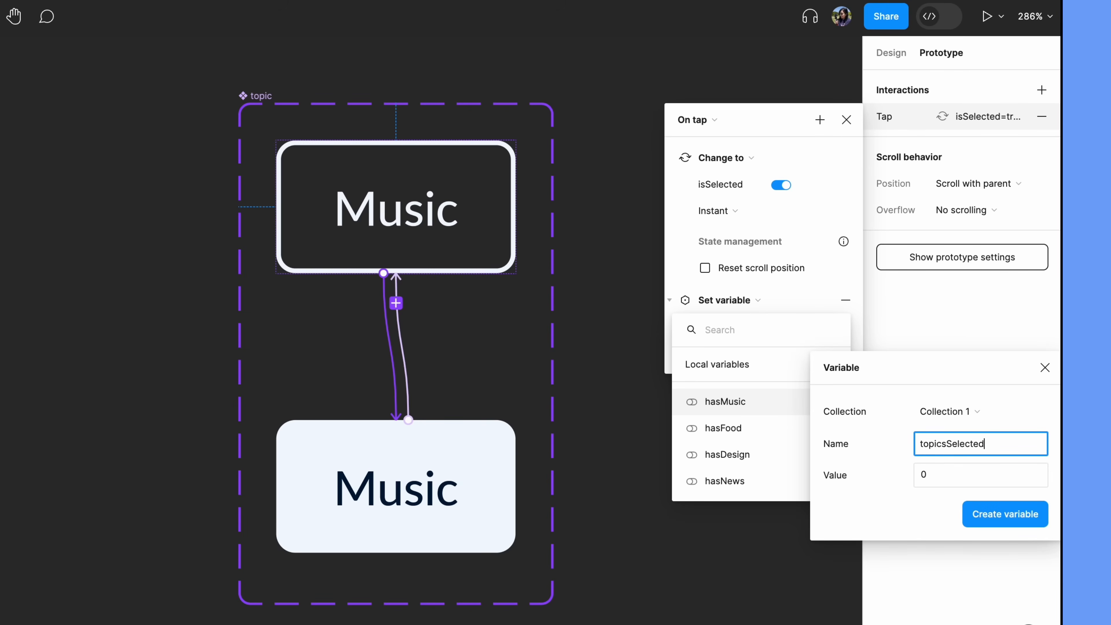
{"action": "mouse_move", "coordinate": [937, 508]}
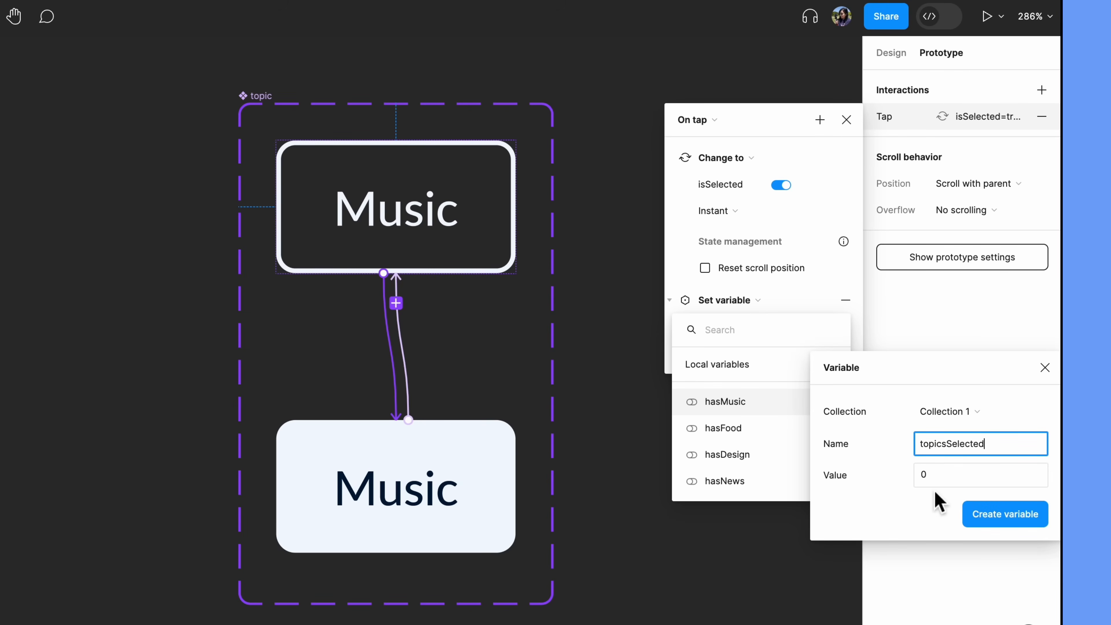
{"action": "left_click", "coordinate": [1006, 513]}
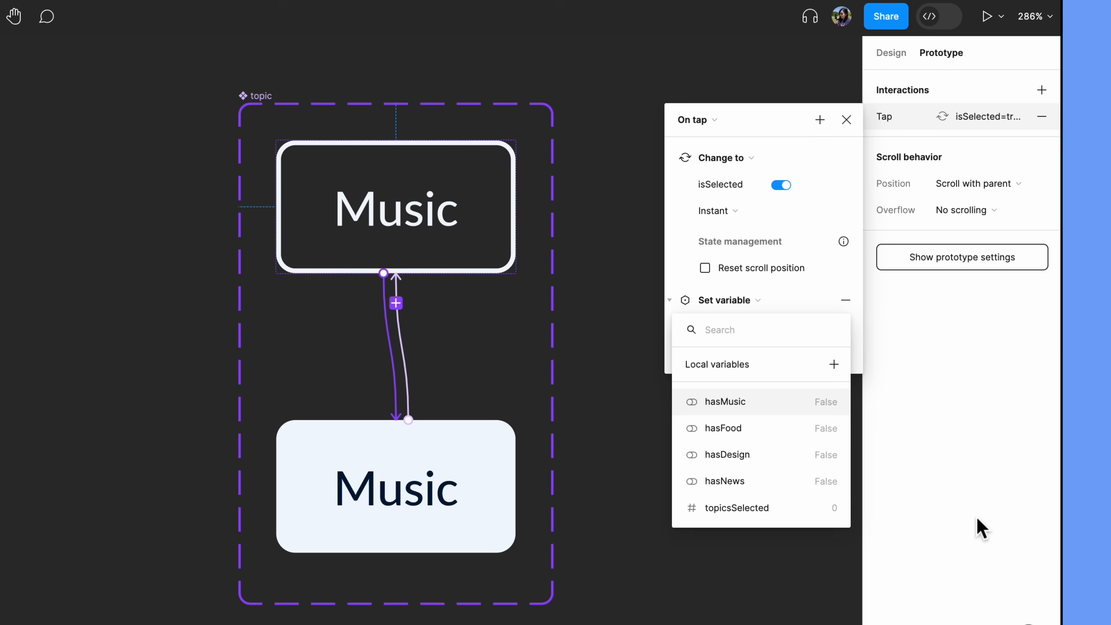
{"action": "mouse_move", "coordinate": [969, 528]}
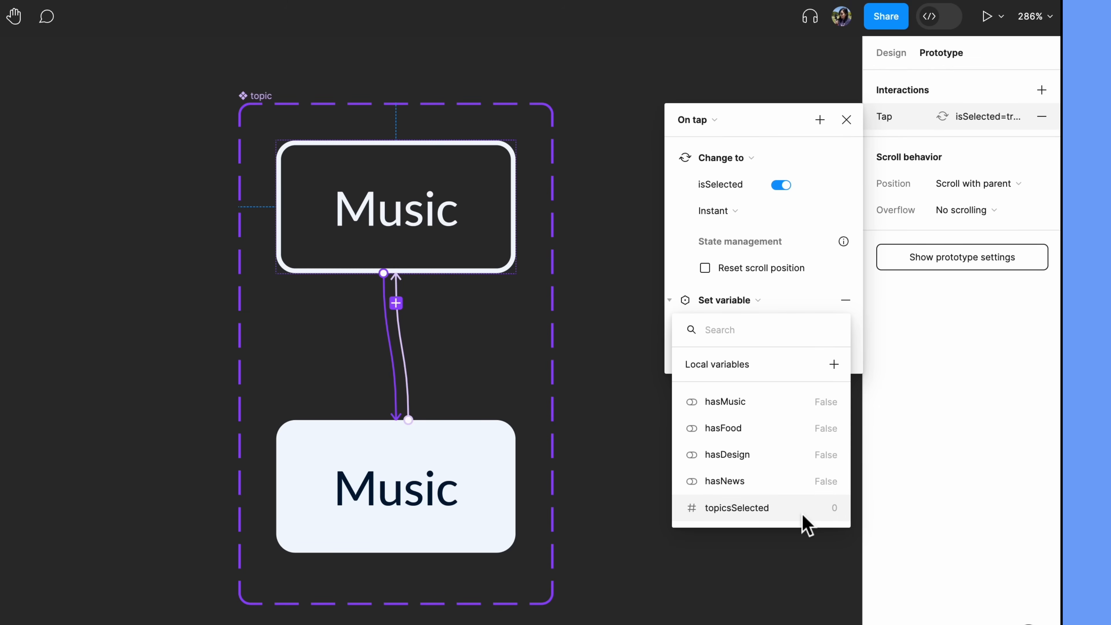
Target topicsSelected with the expression topicsSelected + 1 and close the interaction
{"action": "left_click", "coordinate": [737, 509]}
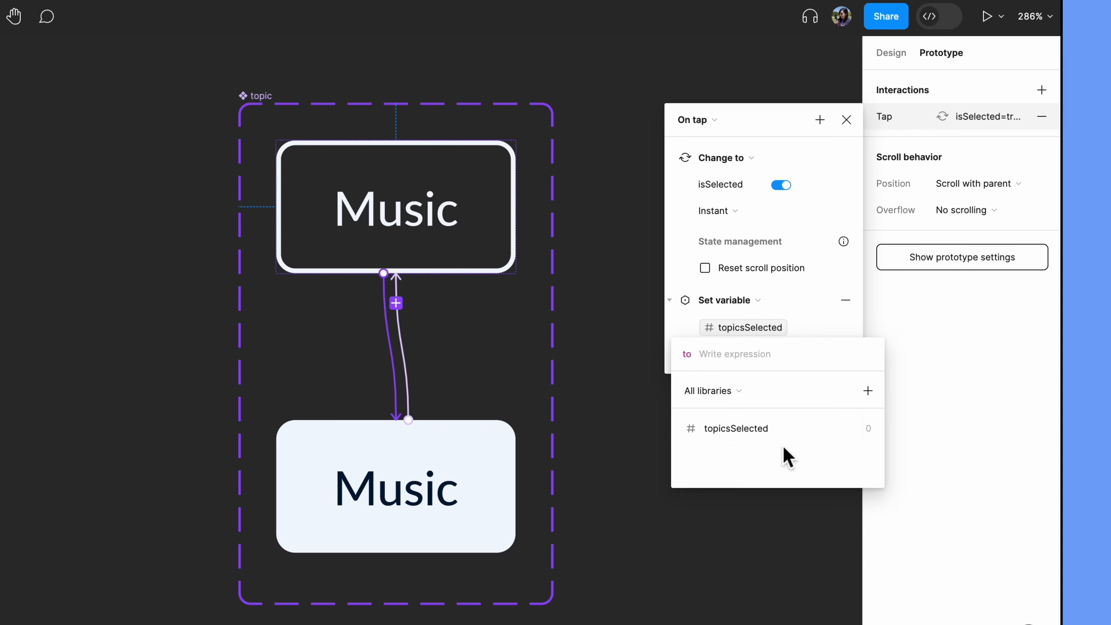
{"action": "left_click", "coordinate": [737, 429]}
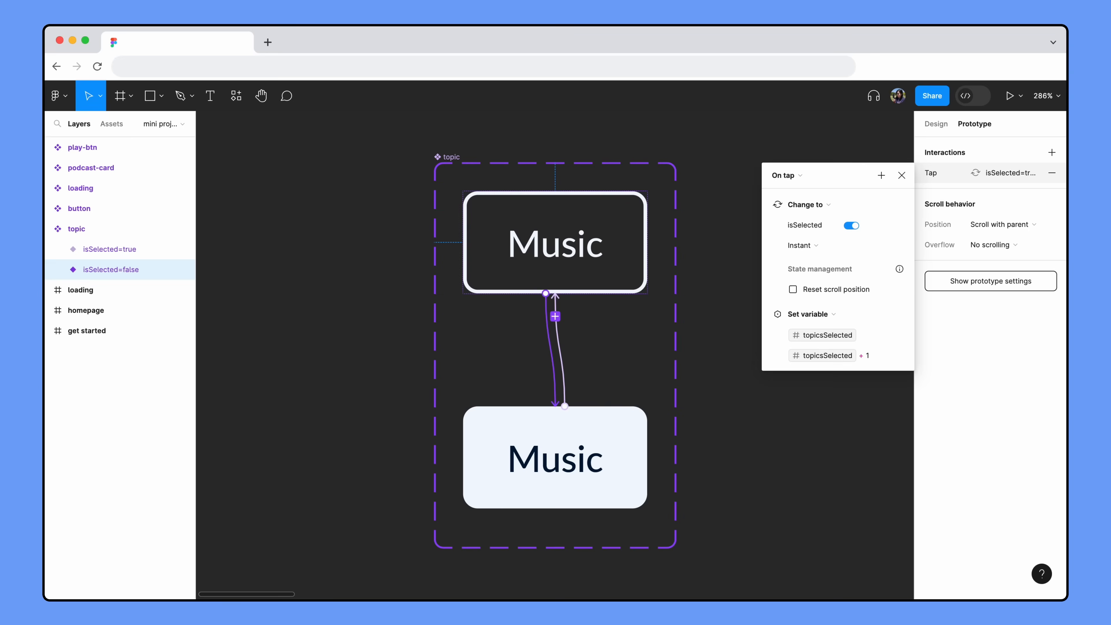
{"action": "left_click", "coordinate": [937, 123]}
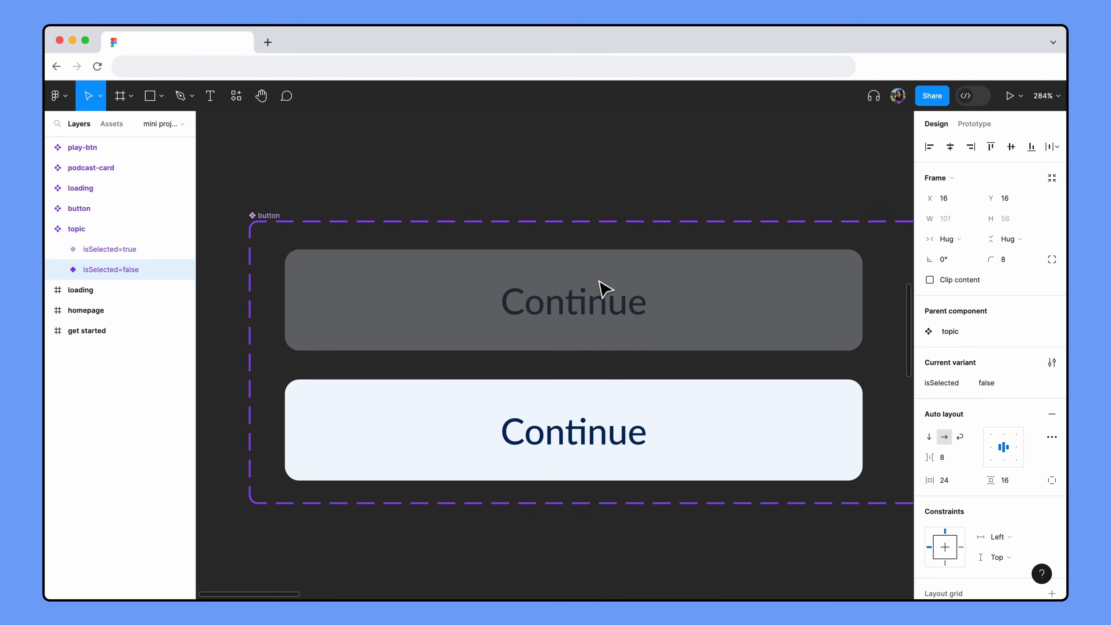
Deselect on the canvas to reveal the button component's enabled and disabled variants
{"action": "left_click", "coordinate": [575, 432]}
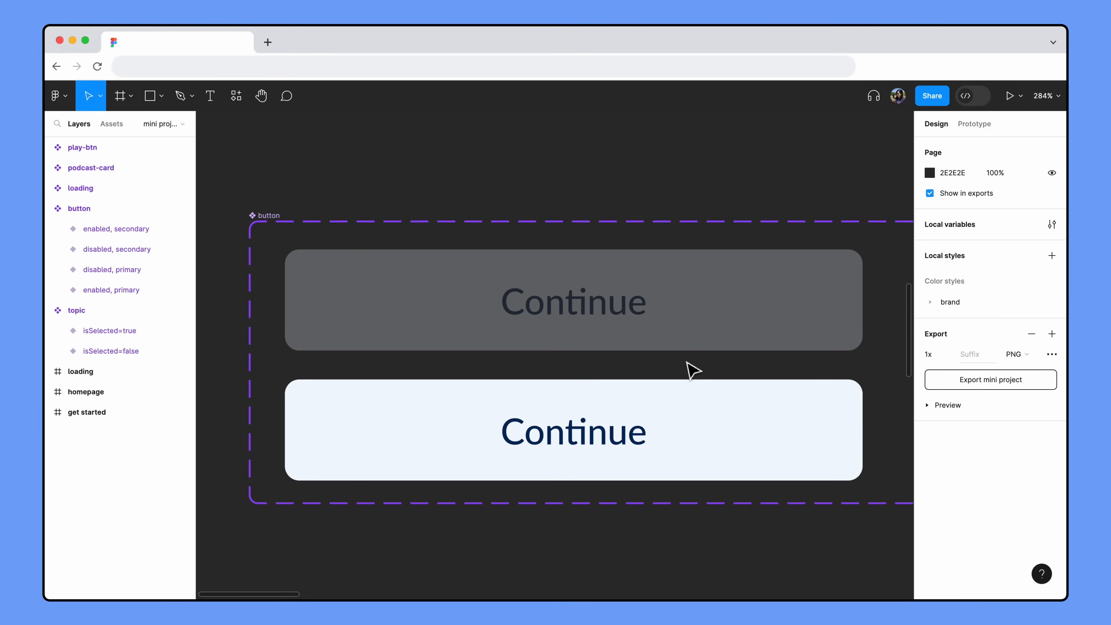
Give buttonState the value disabled in Local variables and close the panel
{"action": "left_click", "coordinate": [1051, 225]}
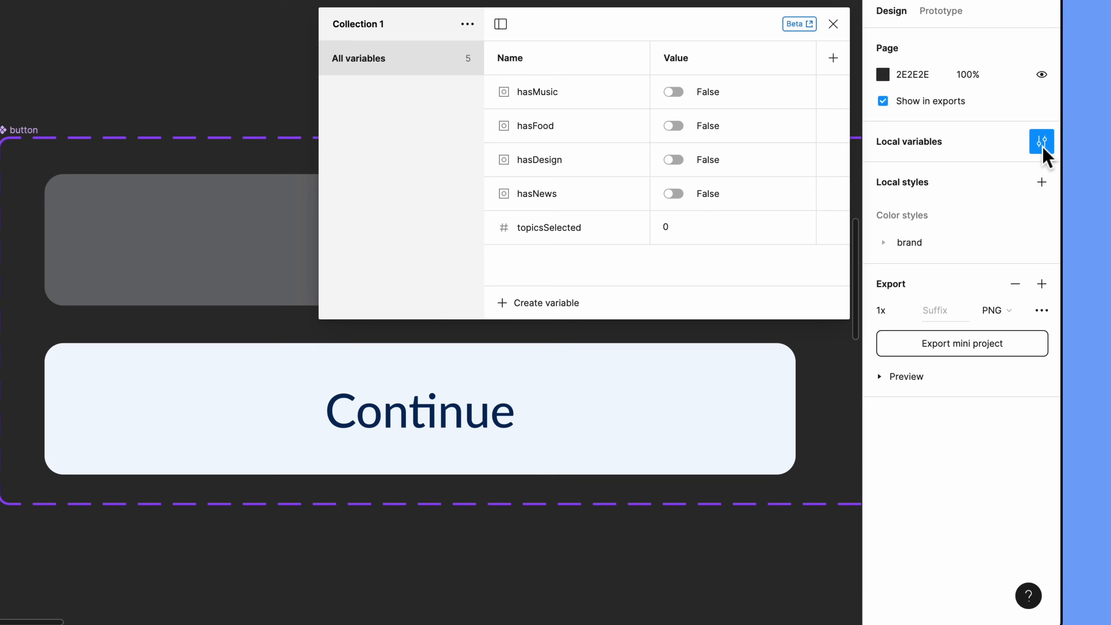
{"action": "left_click", "coordinate": [547, 303]}
{"action": "type", "text": "disabled"}
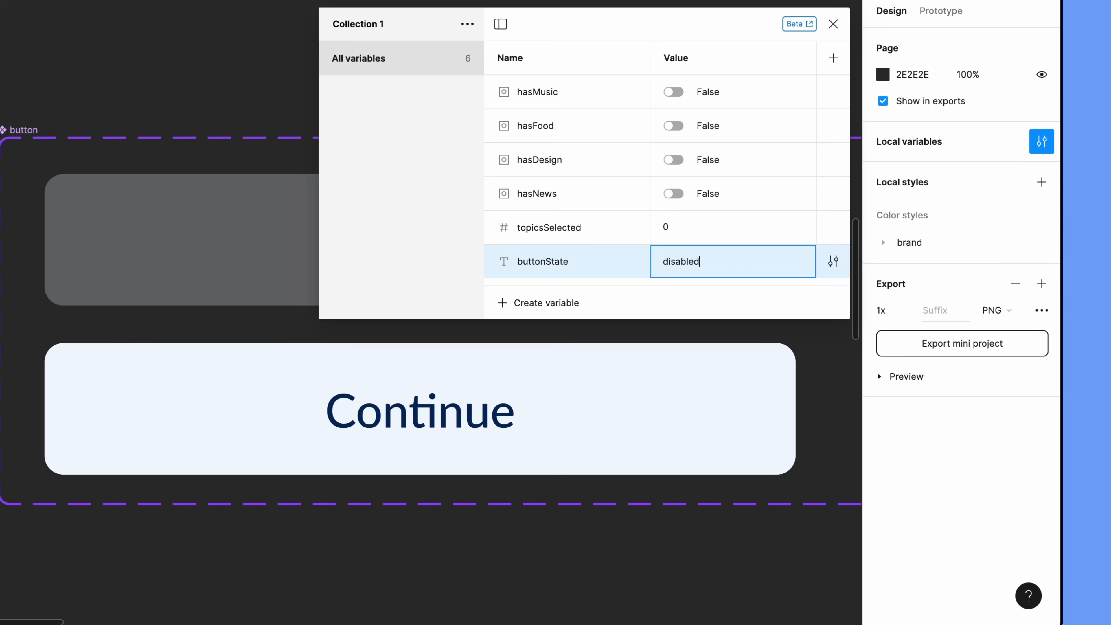
{"action": "key", "text": "Enter"}
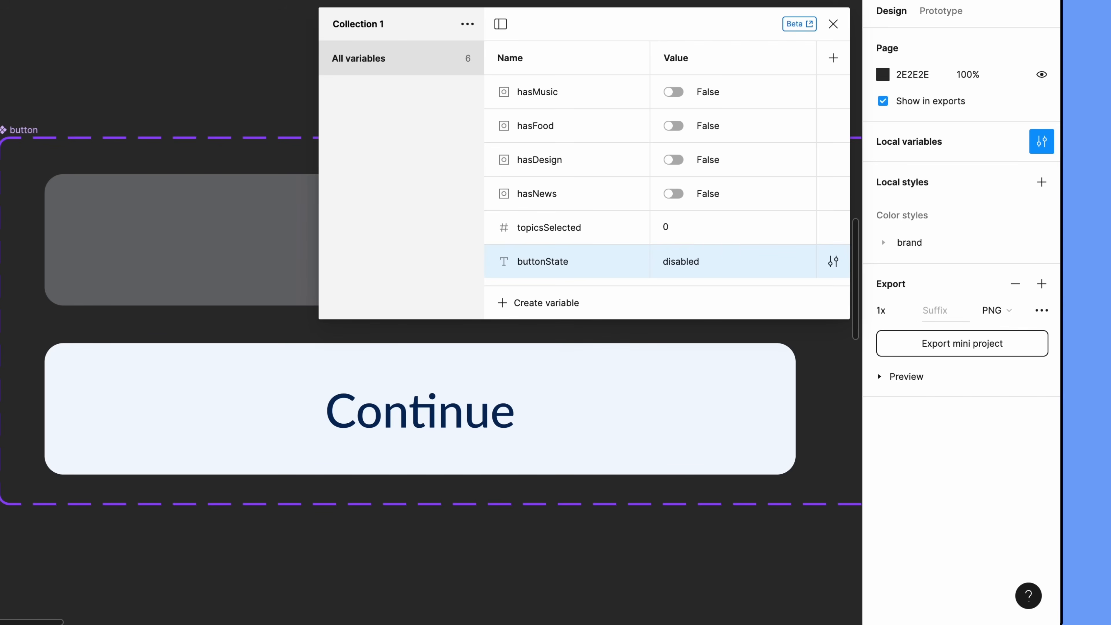
{"action": "left_click", "coordinate": [833, 24]}
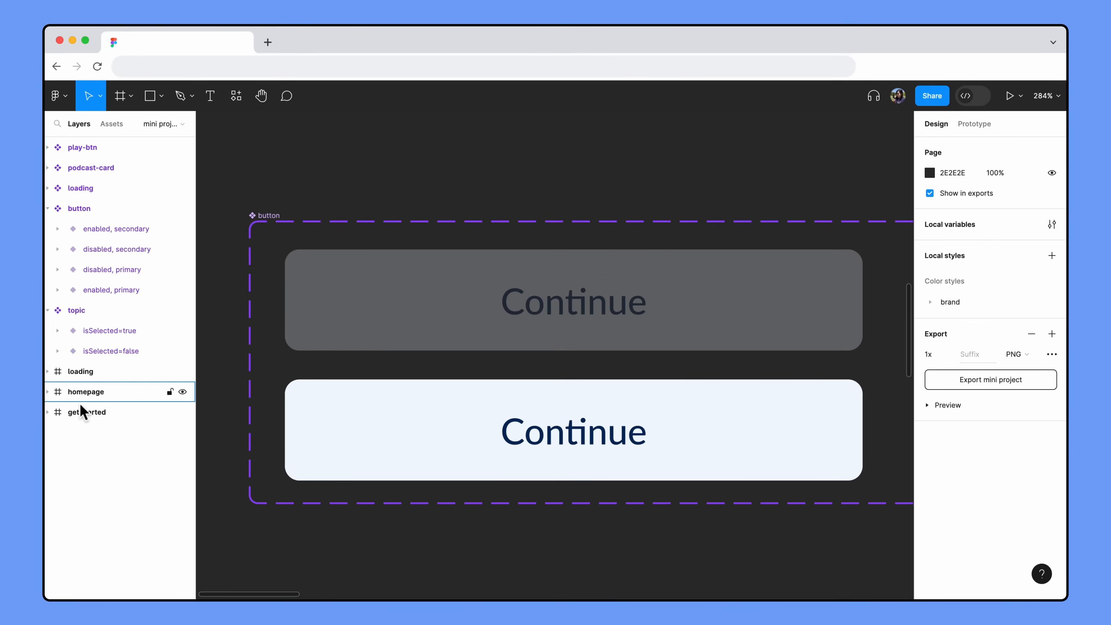
Bind the get-started Continue button's state property to the buttonState variable
{"action": "left_click", "coordinate": [87, 412]}
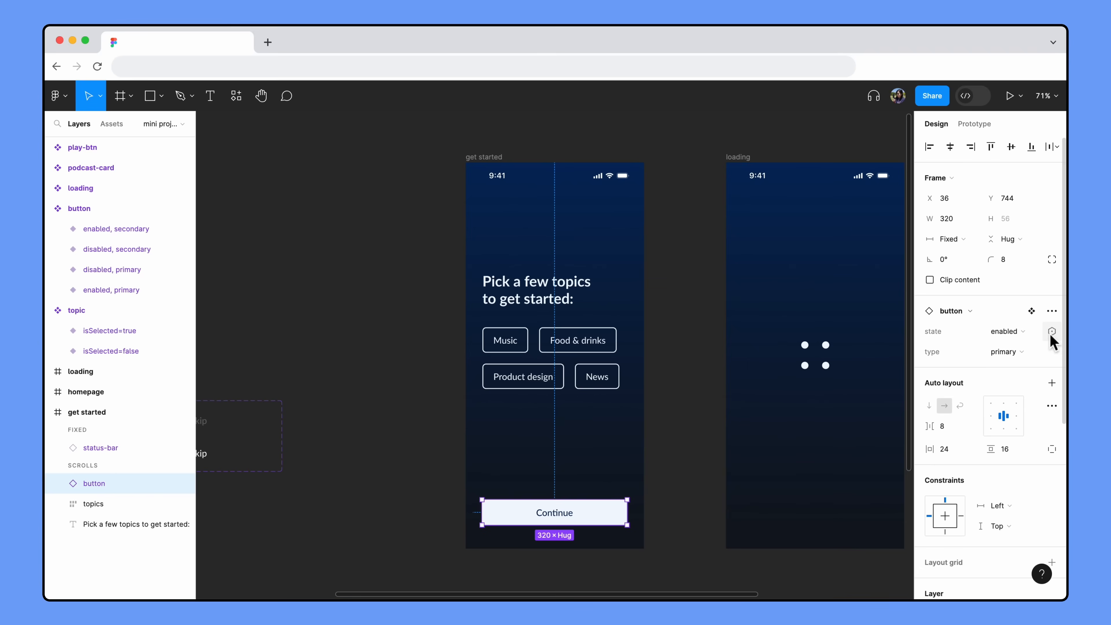
{"action": "left_click", "coordinate": [1052, 331]}
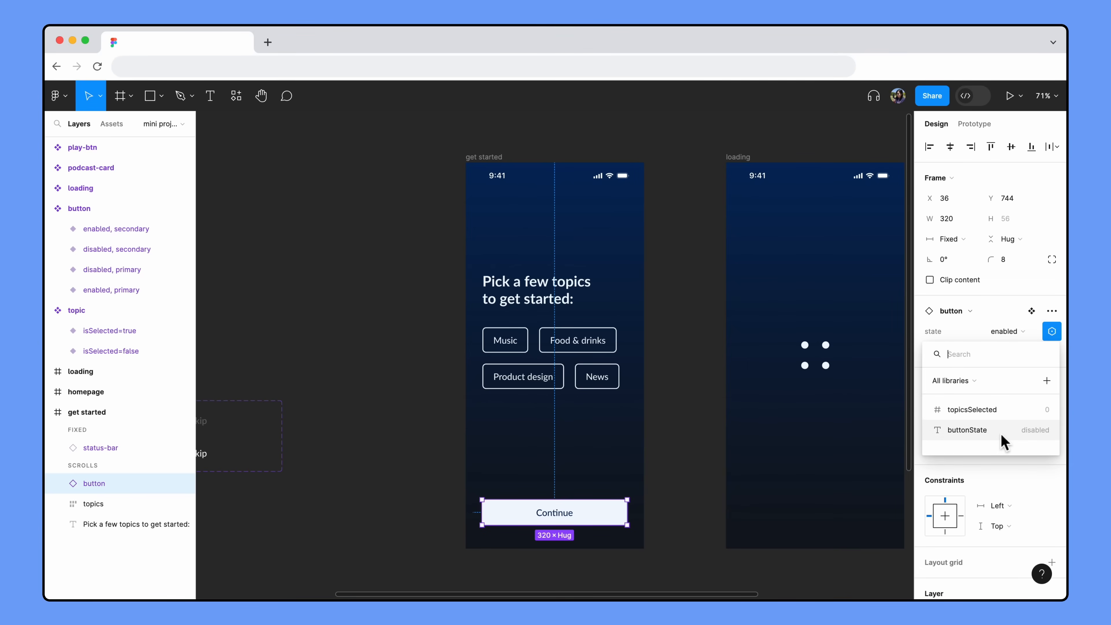
{"action": "left_click", "coordinate": [967, 430]}
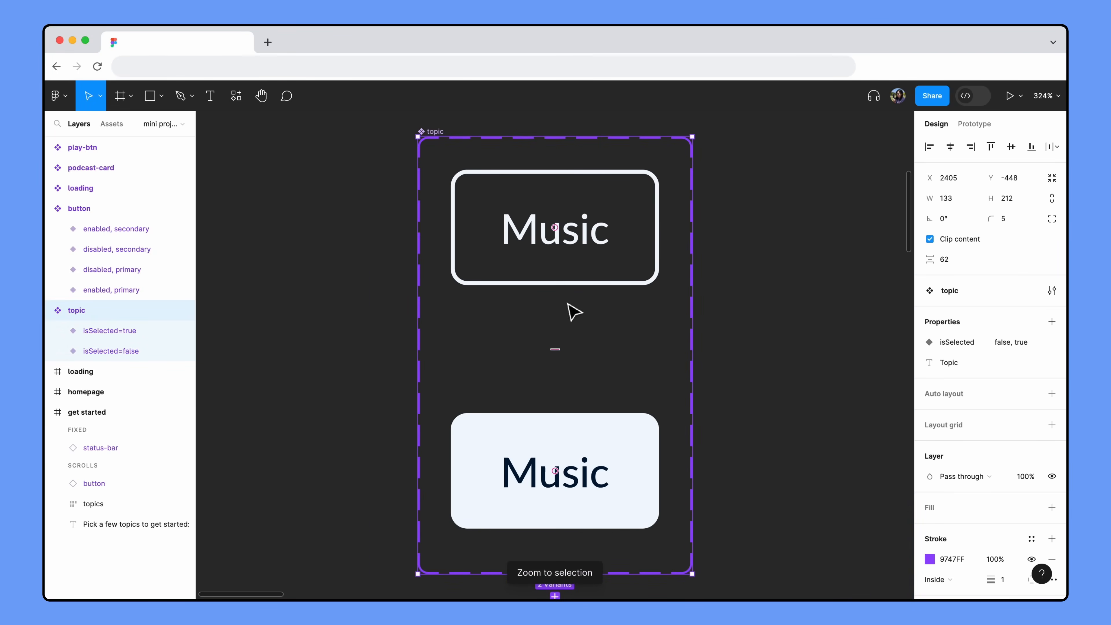
Add a conditional to the unselected Music variant's tap checking topicsSelected > 0
{"action": "left_click", "coordinate": [974, 124]}
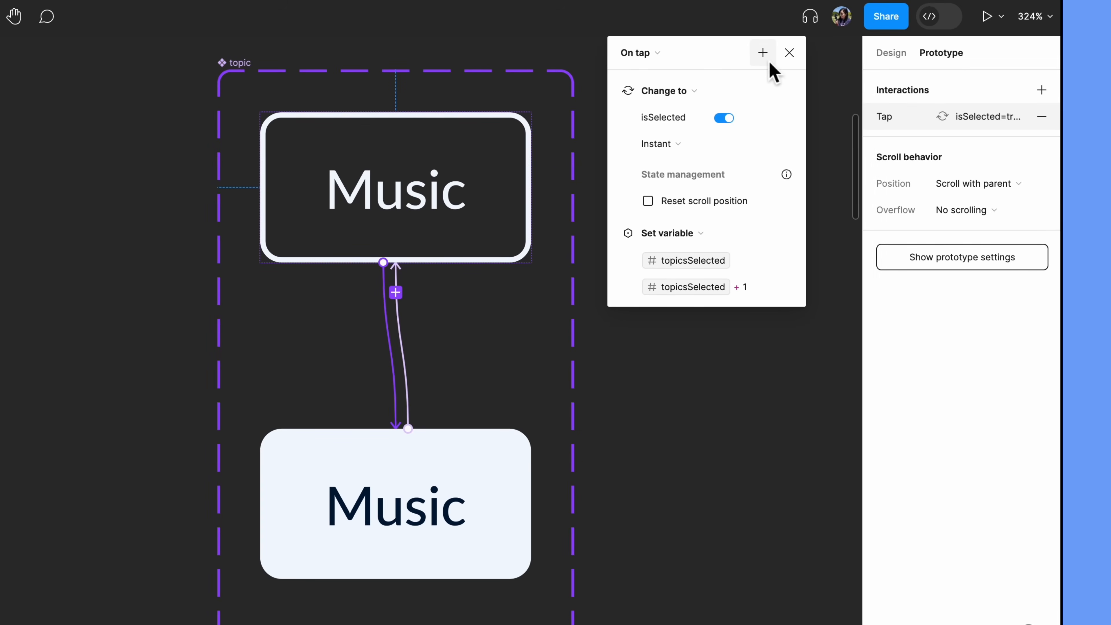
{"action": "left_click", "coordinate": [762, 53]}
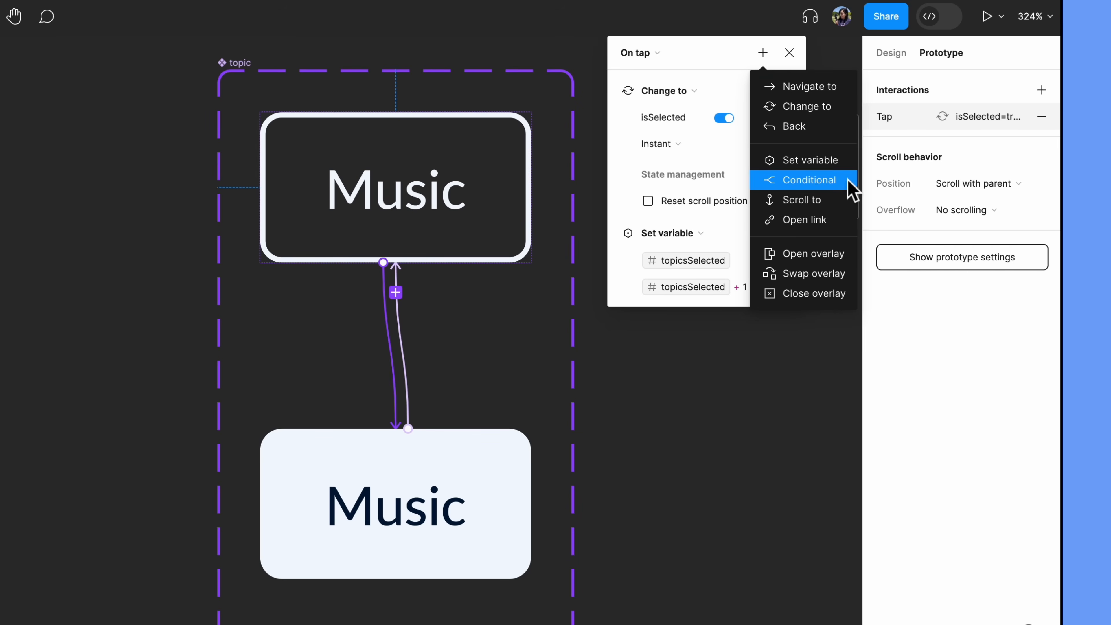
{"action": "left_click", "coordinate": [809, 180]}
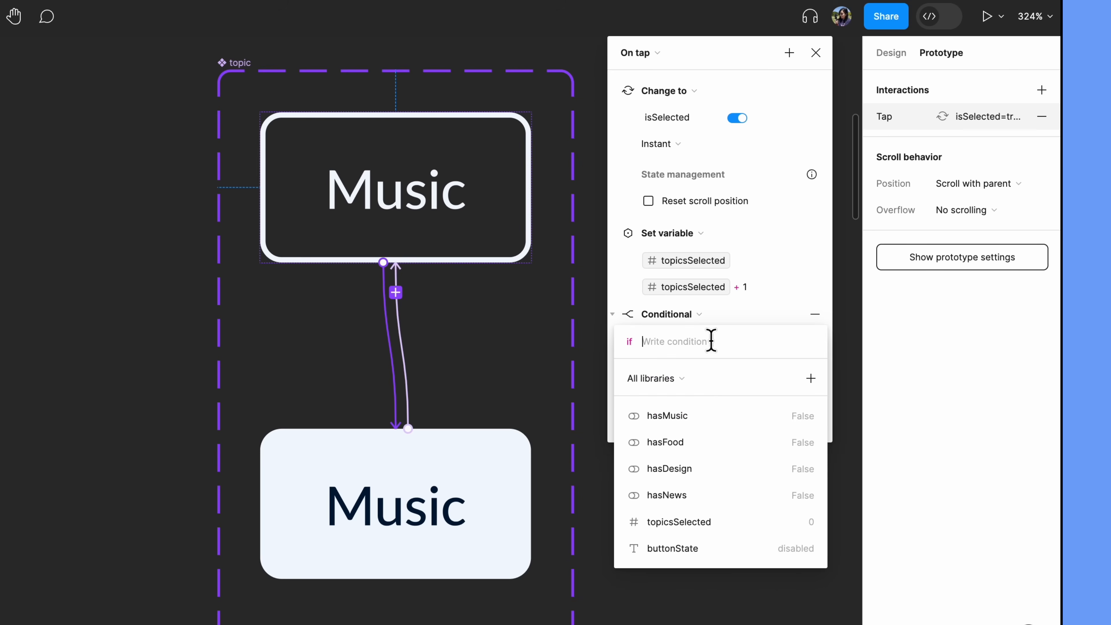
{"action": "left_click", "coordinate": [680, 522]}
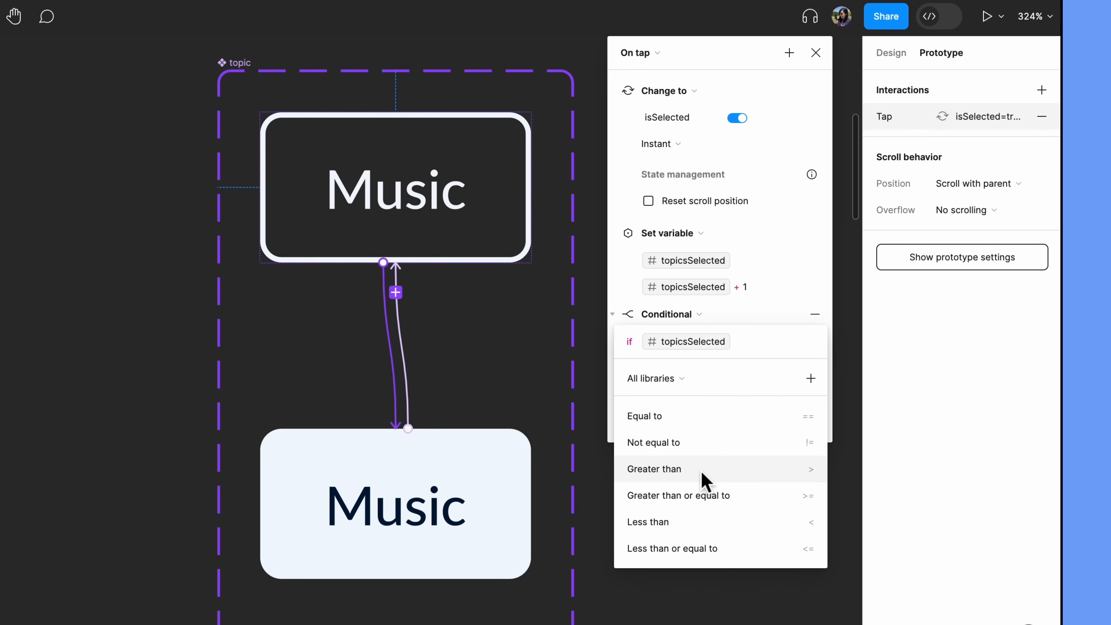
{"action": "left_click", "coordinate": [654, 469]}
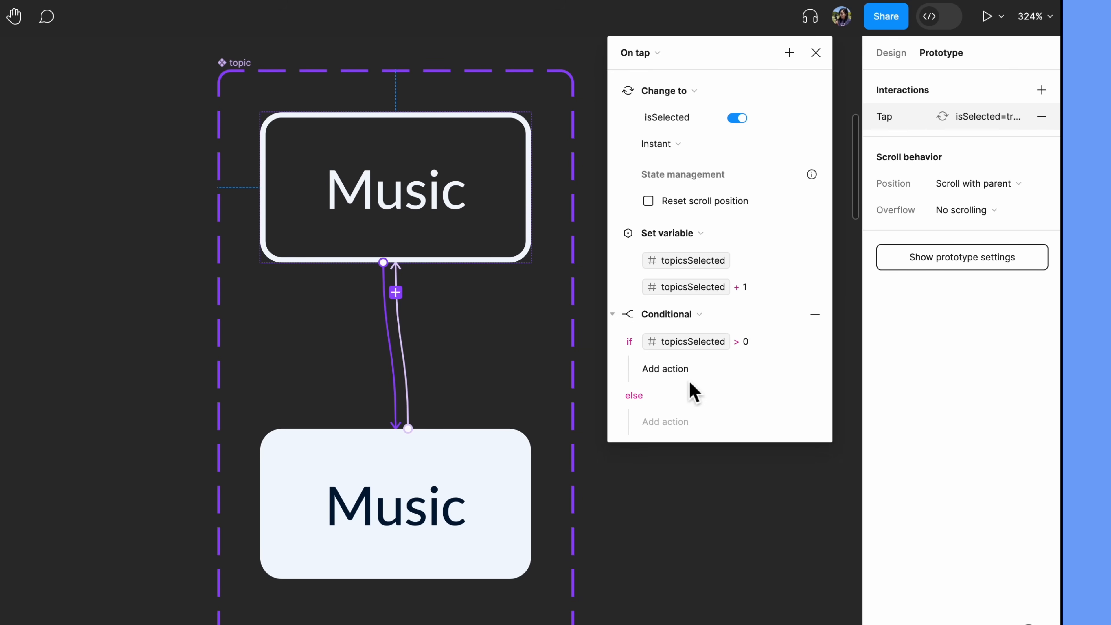
Inside the if branch, set buttonState, then preview Continue becoming active
{"action": "left_click", "coordinate": [665, 370]}
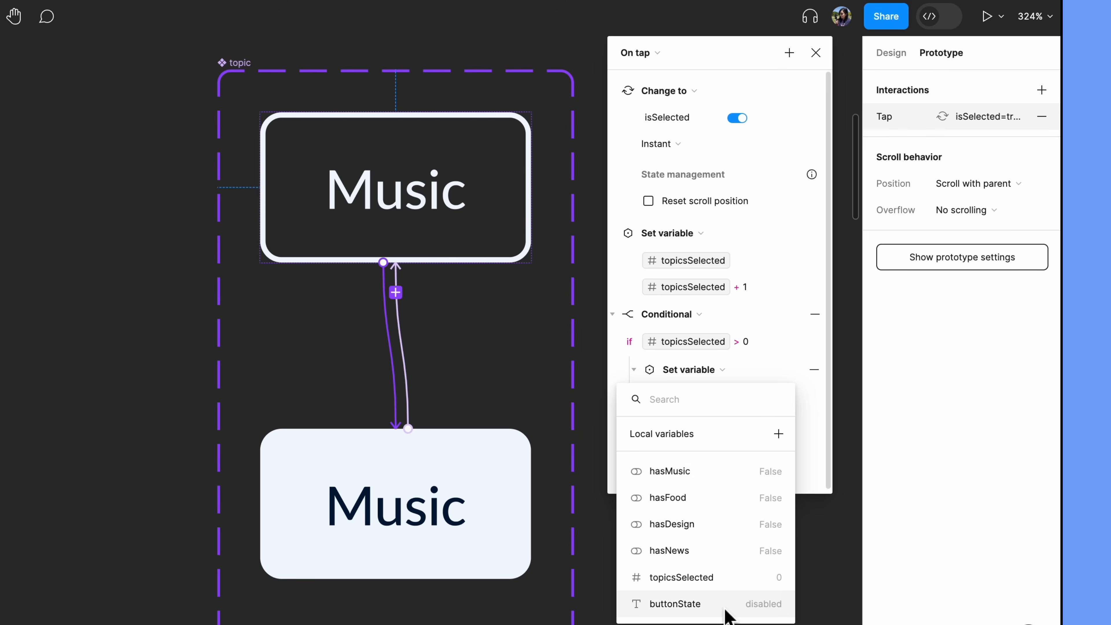
{"action": "left_click", "coordinate": [675, 604]}
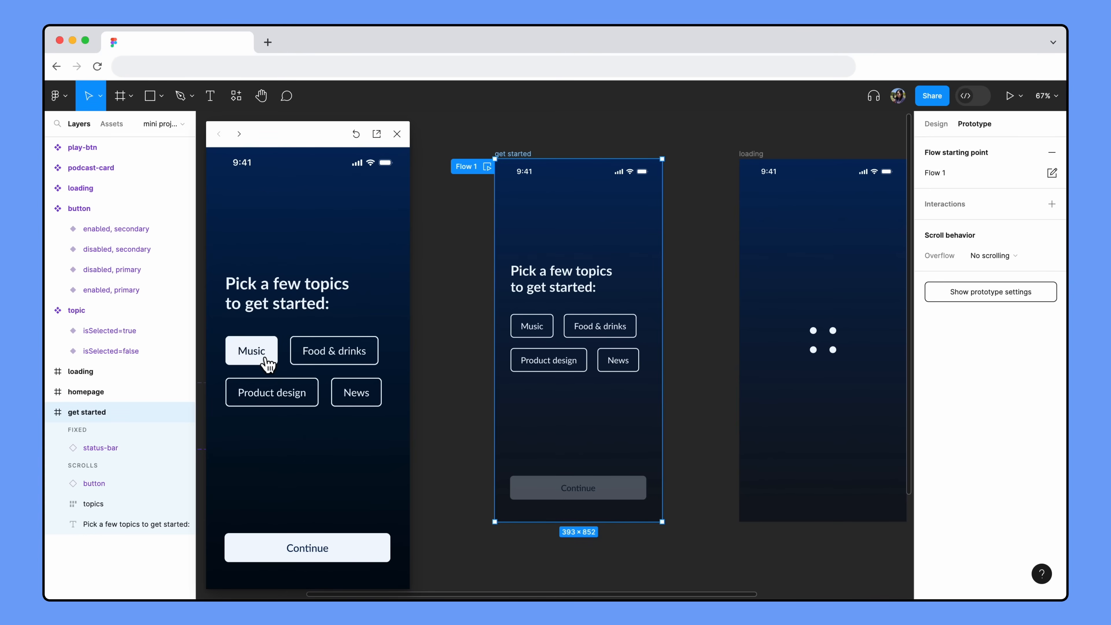
Reach the For you homepage via Continue, close the preview and select the isSelected=true variant
{"action": "left_click", "coordinate": [308, 547]}
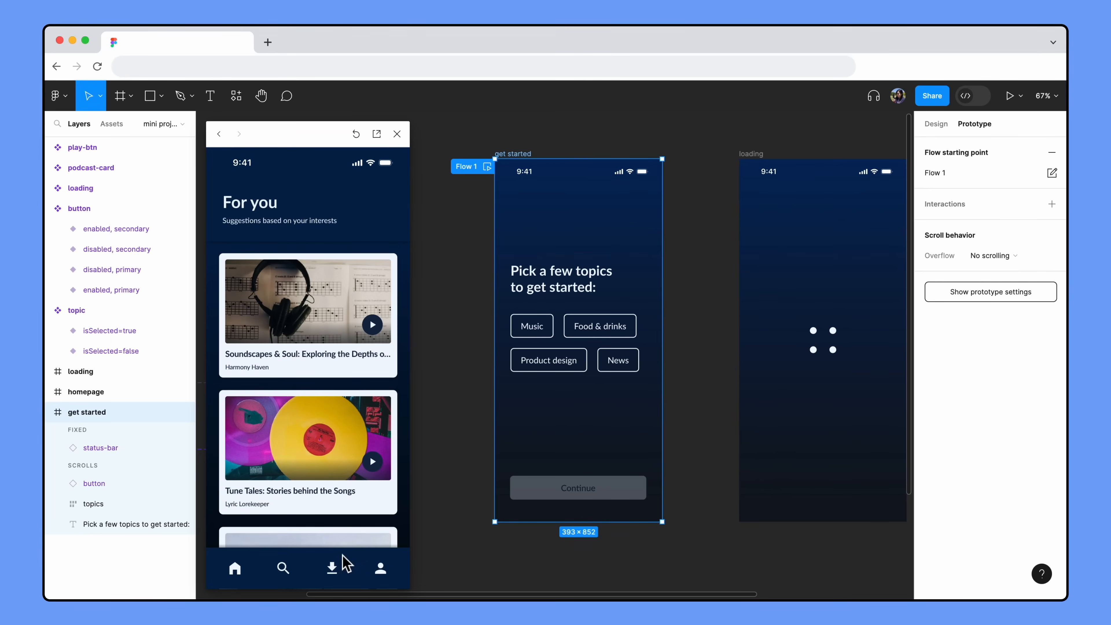
{"action": "left_click", "coordinate": [1011, 96]}
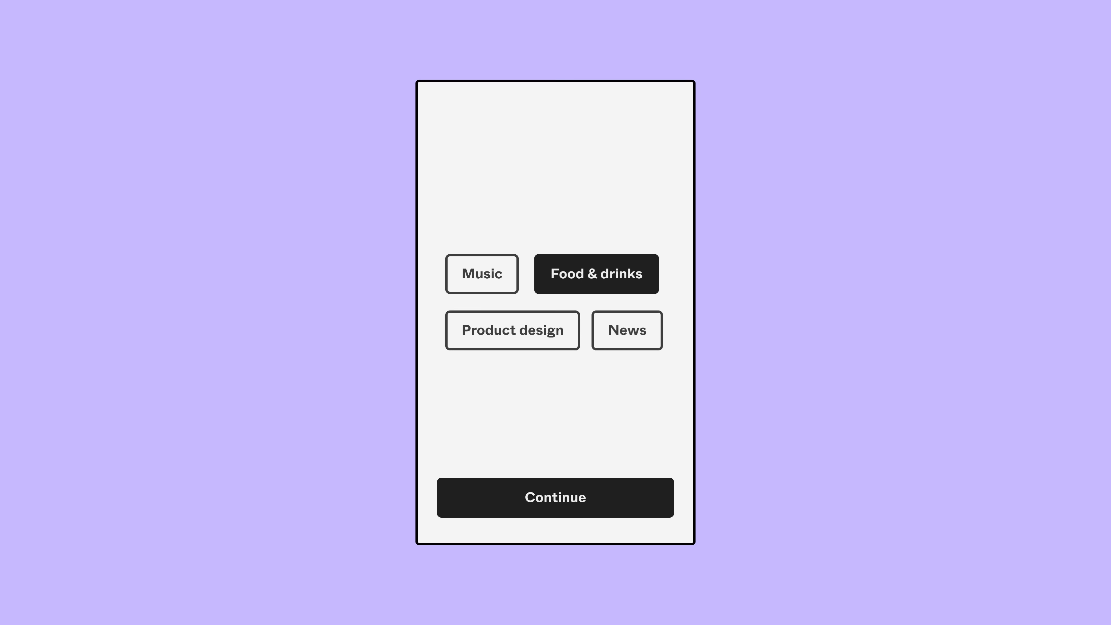
{"action": "left_click", "coordinate": [596, 273]}
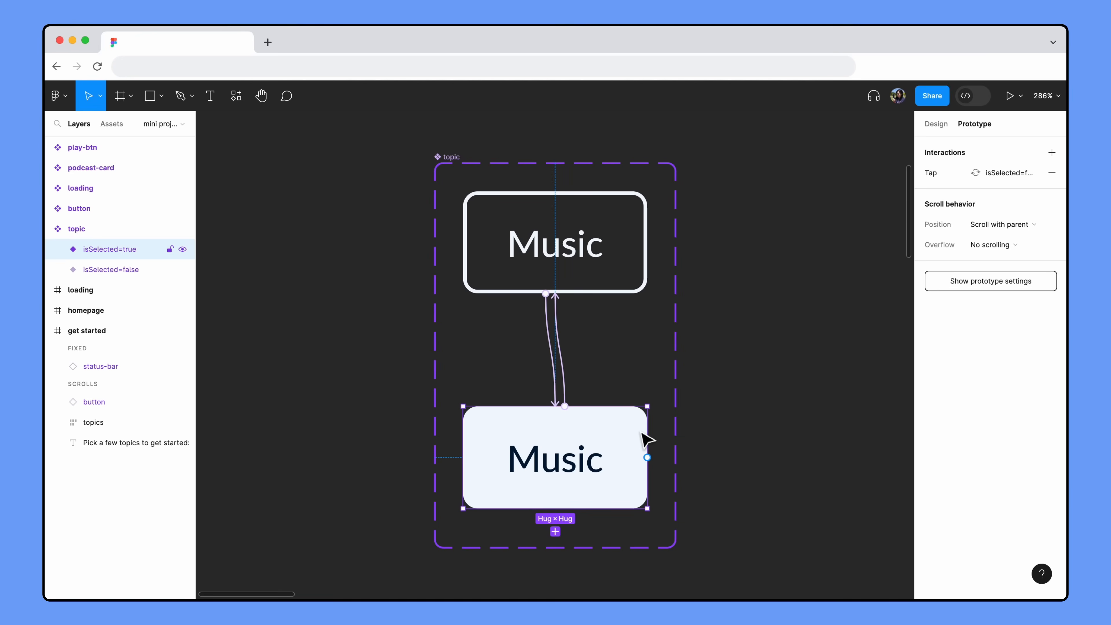
On the selected variant's tap, set topicsSelected - 1 and add a conditional
{"action": "left_click", "coordinate": [1009, 173]}
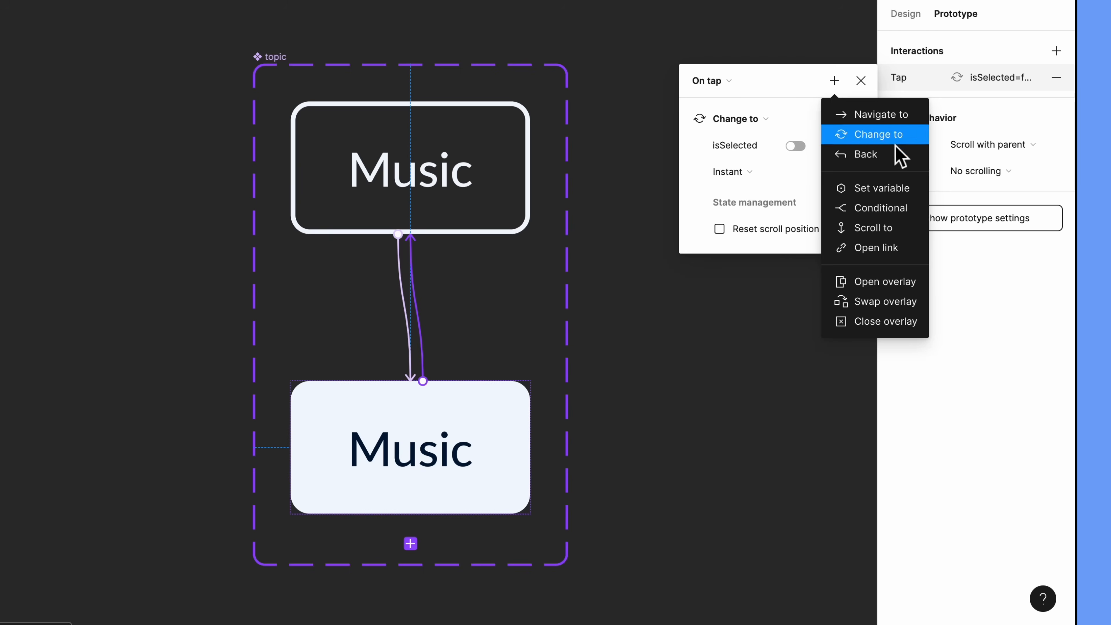
{"action": "left_click", "coordinate": [882, 188]}
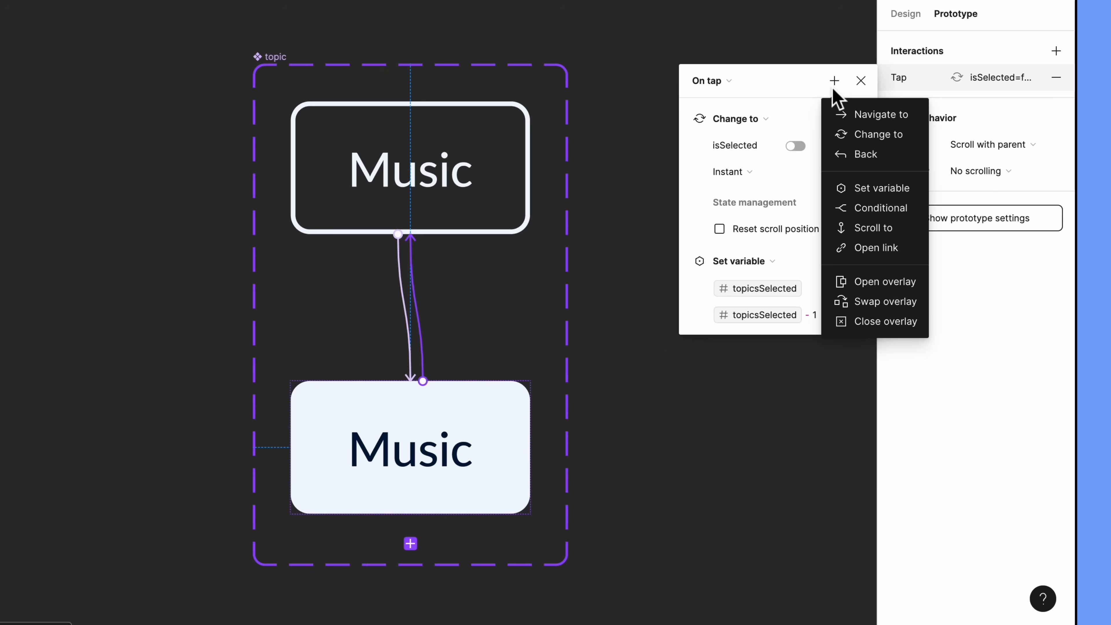
{"action": "left_click", "coordinate": [881, 208]}
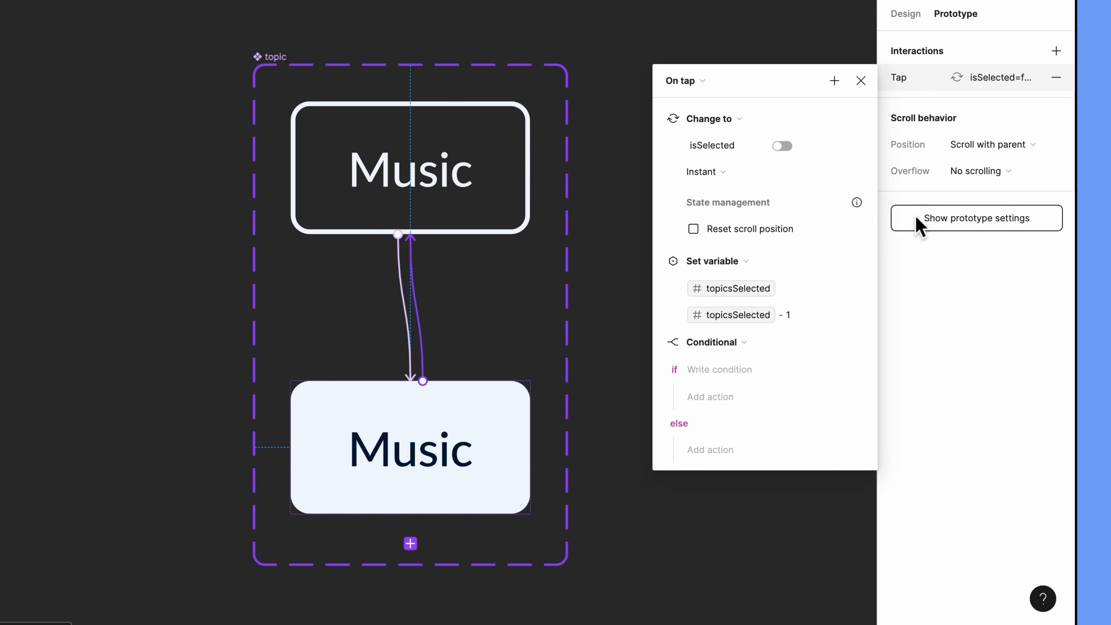
Make the condition topicsSelected < 1 and set buttonState inside it, then preview
{"action": "left_click", "coordinate": [720, 369]}
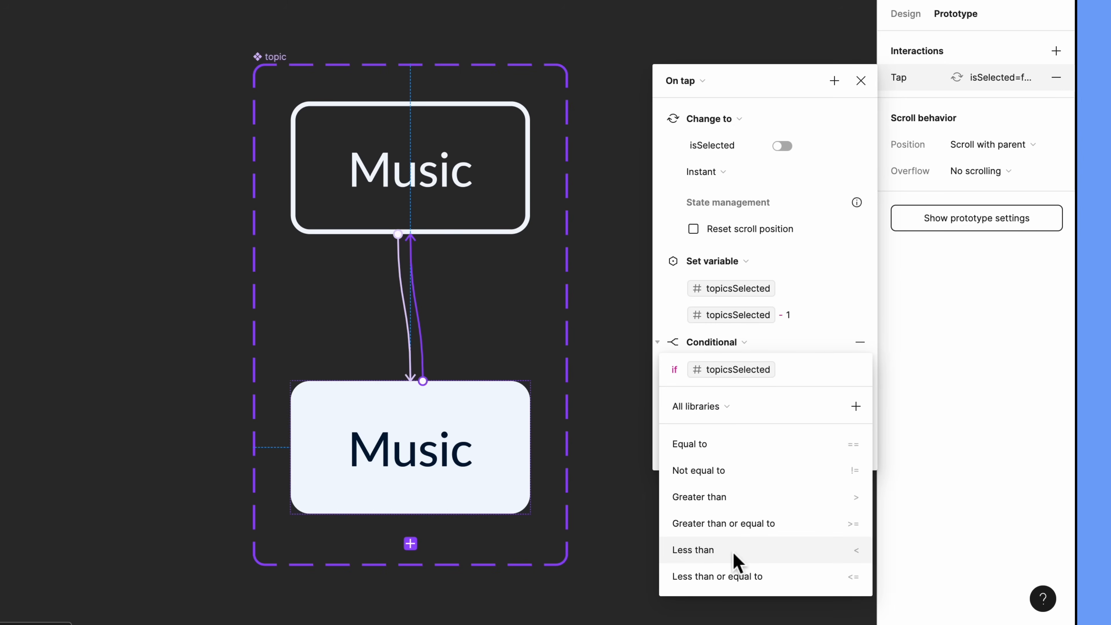
{"action": "left_click", "coordinate": [694, 550]}
{"action": "type", "text": "bu"}
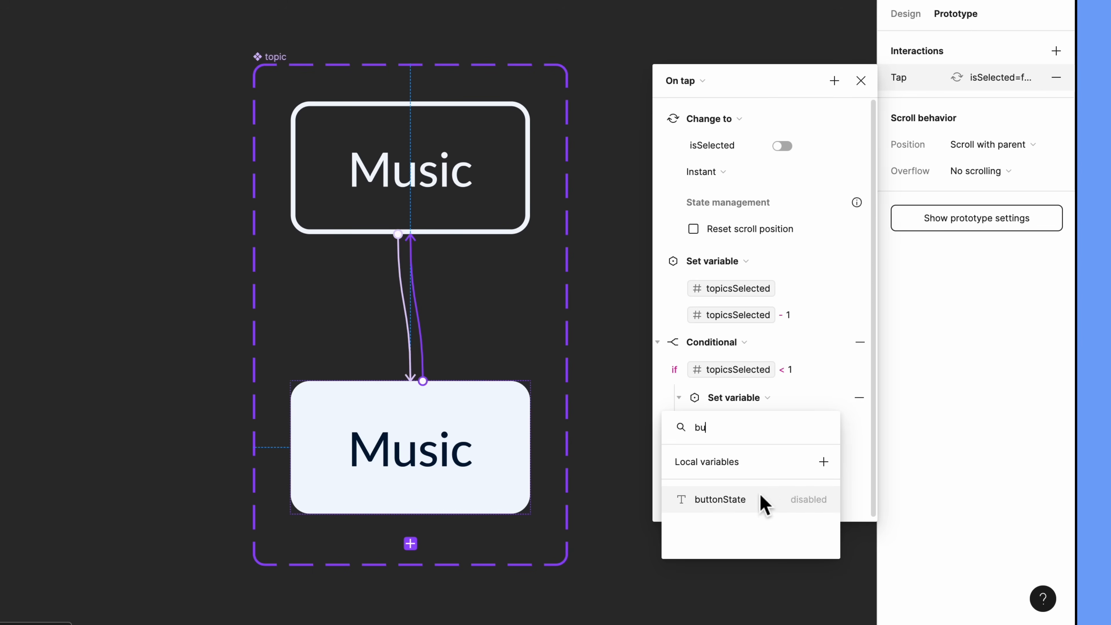
{"action": "left_click", "coordinate": [720, 500]}
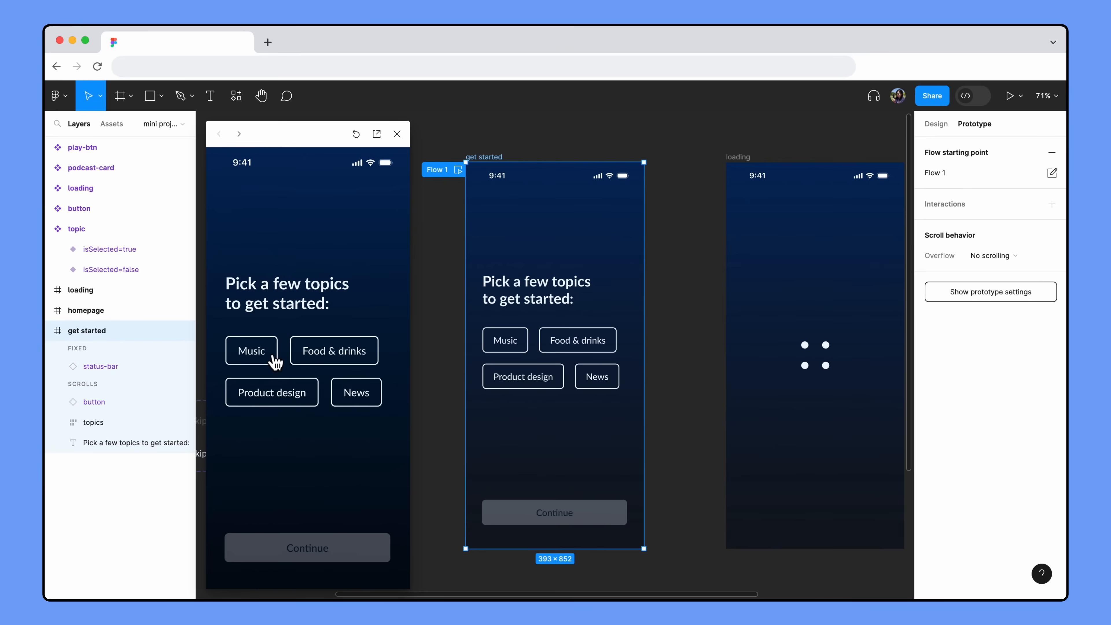
{"action": "mouse_move", "coordinate": [325, 369]}
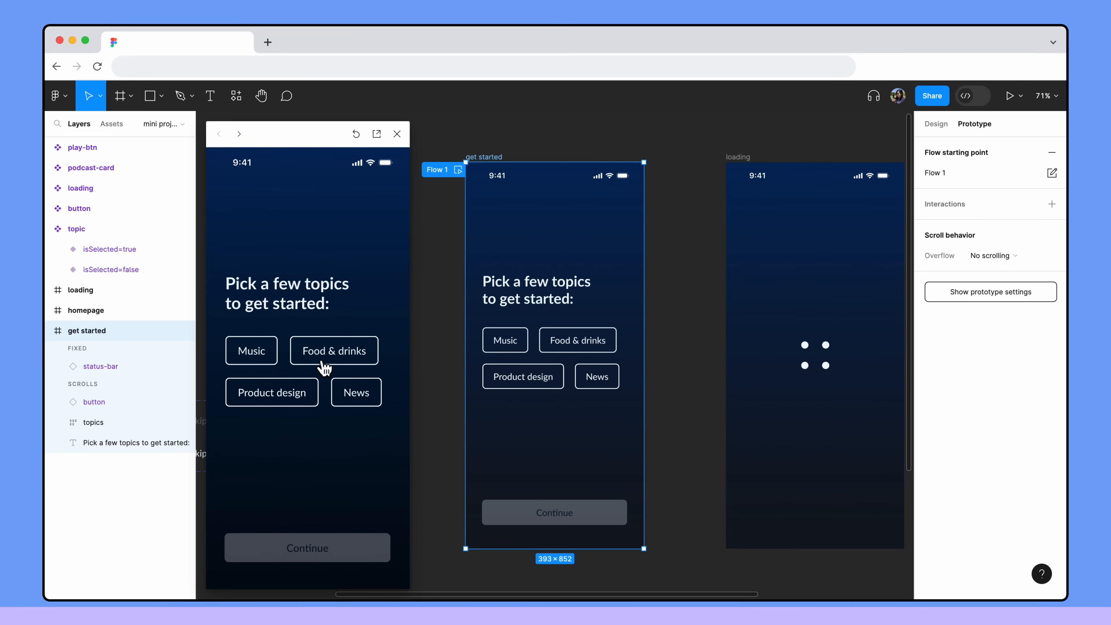
Test topic selection in the preview before adding the Skip link under Continue
{"action": "left_click", "coordinate": [1010, 95]}
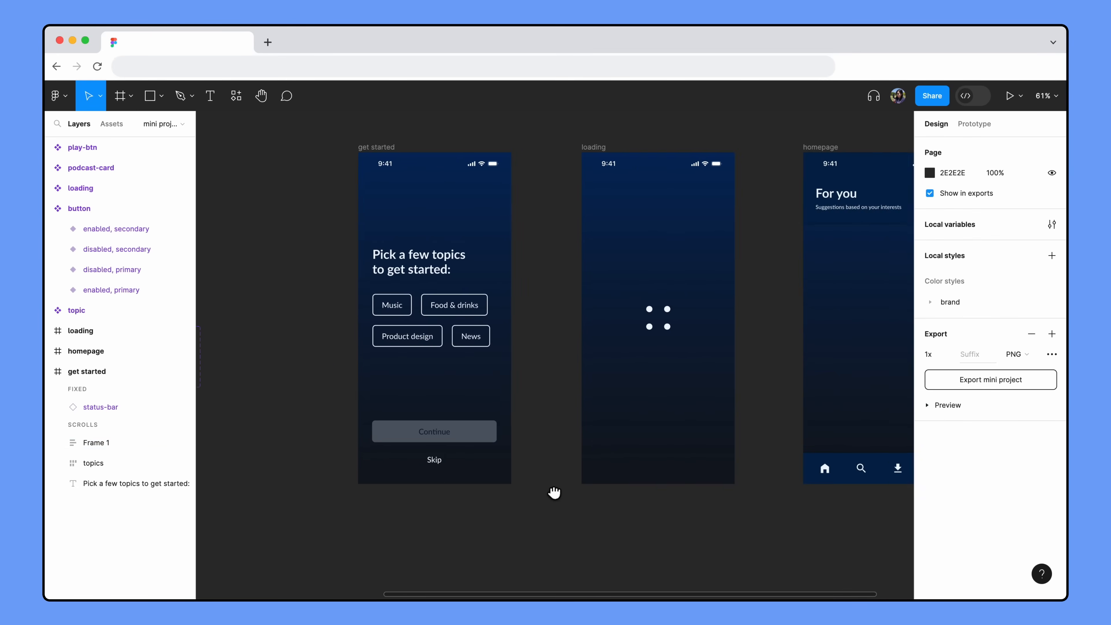
Make Skip navigate to loading and set hasMusic, hasFood and hasDesign to true
{"action": "left_click", "coordinate": [975, 124]}
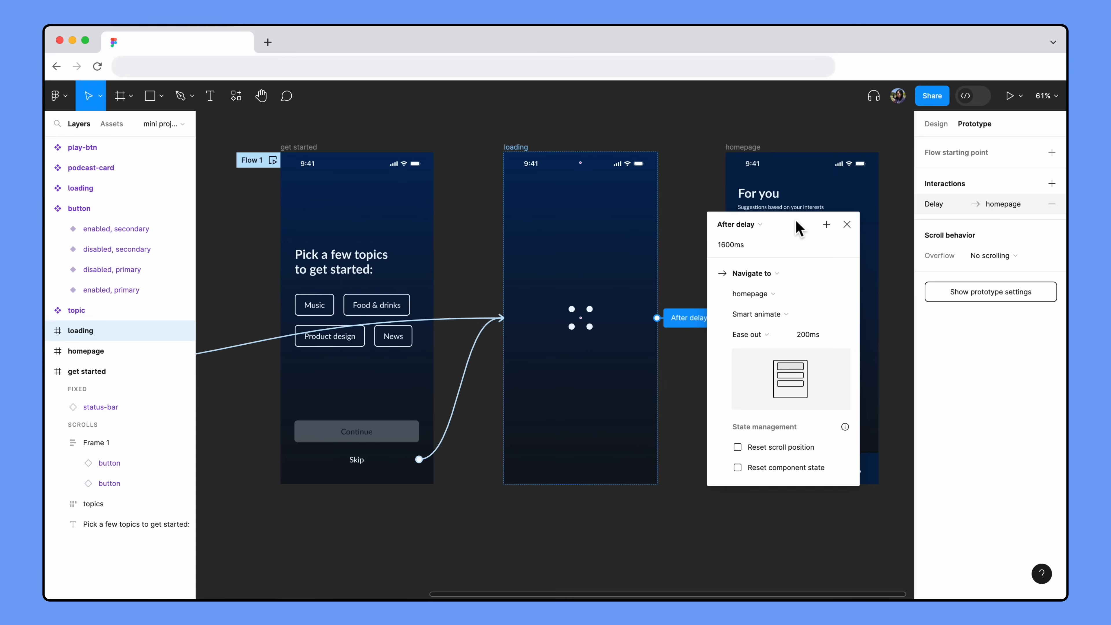
{"action": "left_click", "coordinate": [357, 460]}
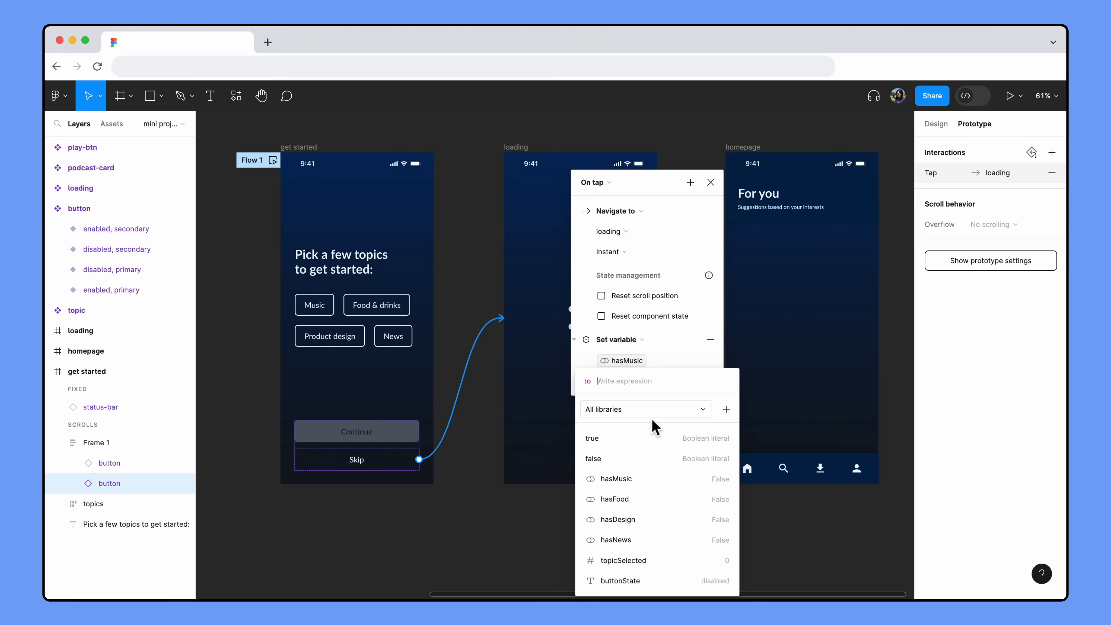
{"action": "left_click", "coordinate": [592, 439]}
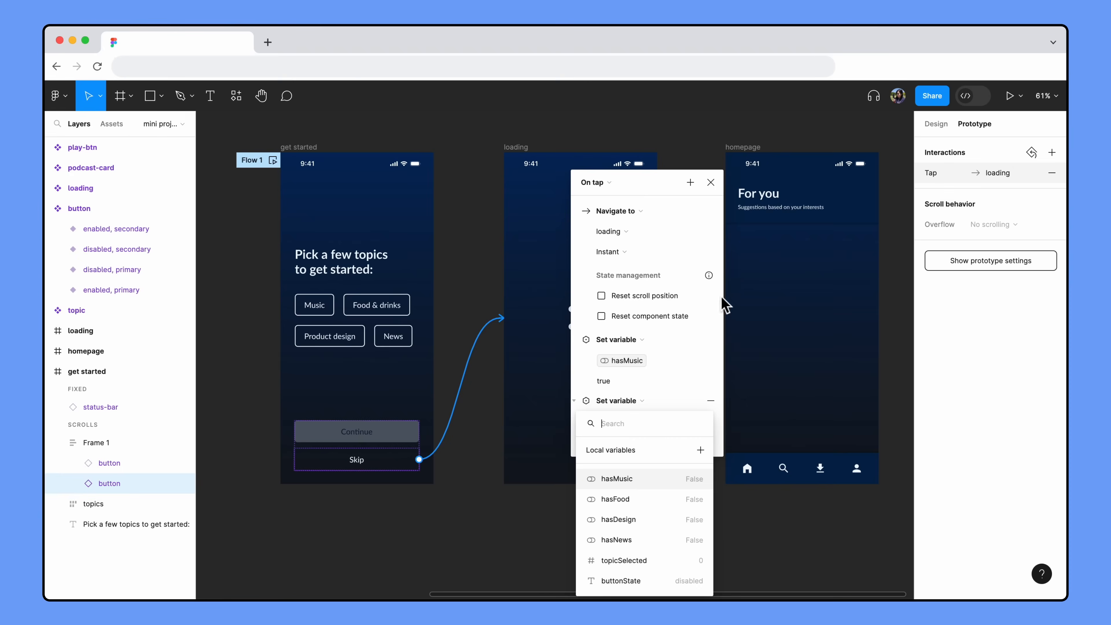
{"action": "left_click", "coordinate": [690, 182]}
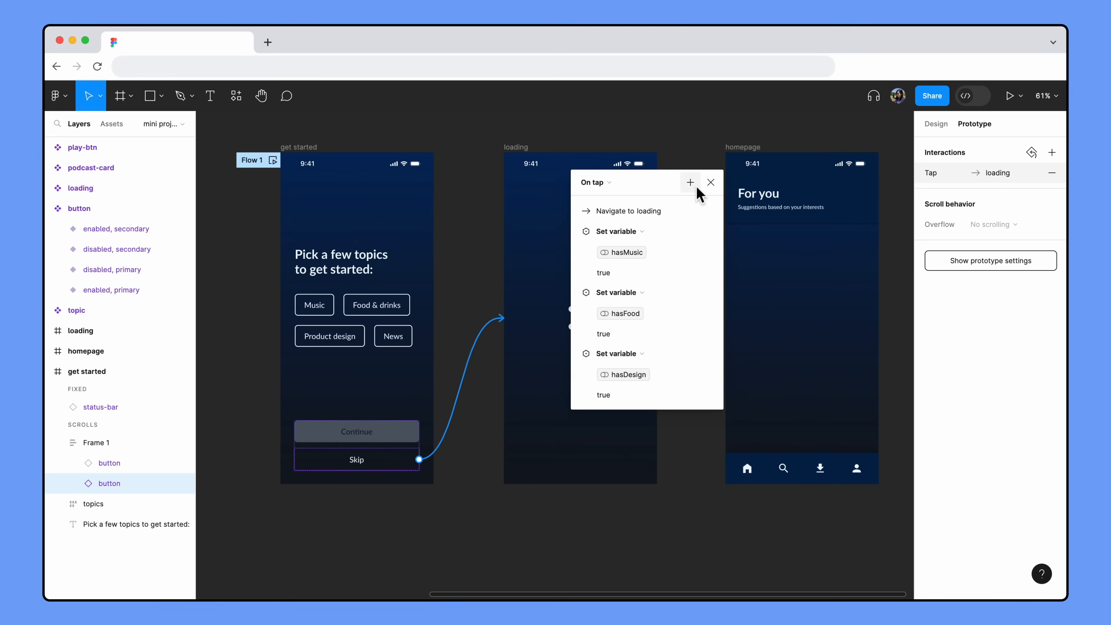
{"action": "left_click", "coordinate": [690, 182]}
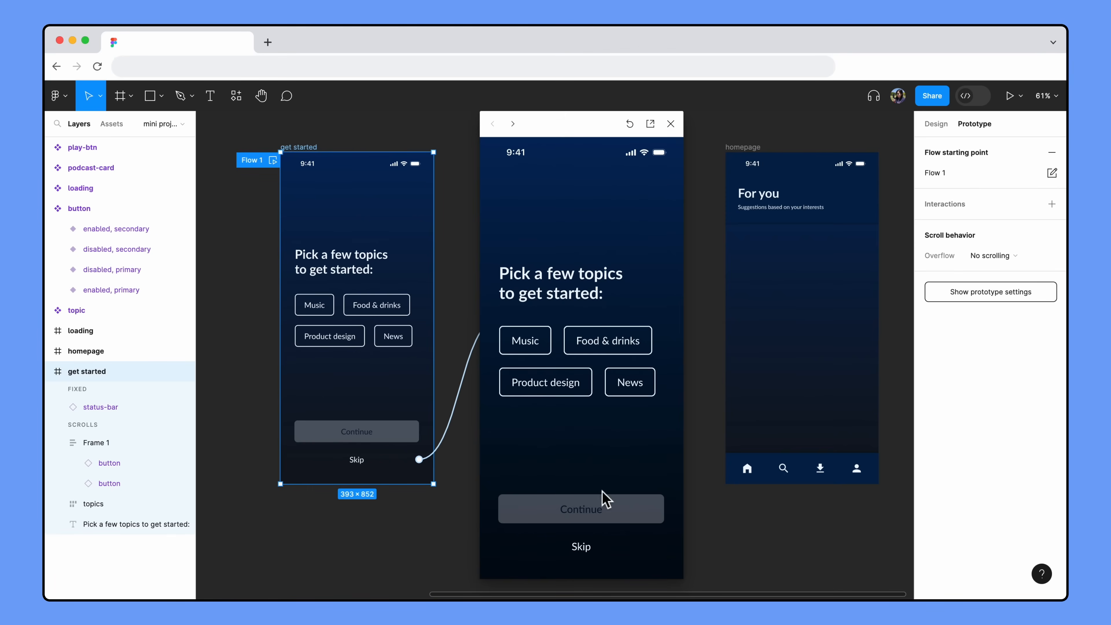
Tap Skip in the preview to confirm the homepage shows all podcast topics
{"action": "left_click", "coordinate": [580, 509]}
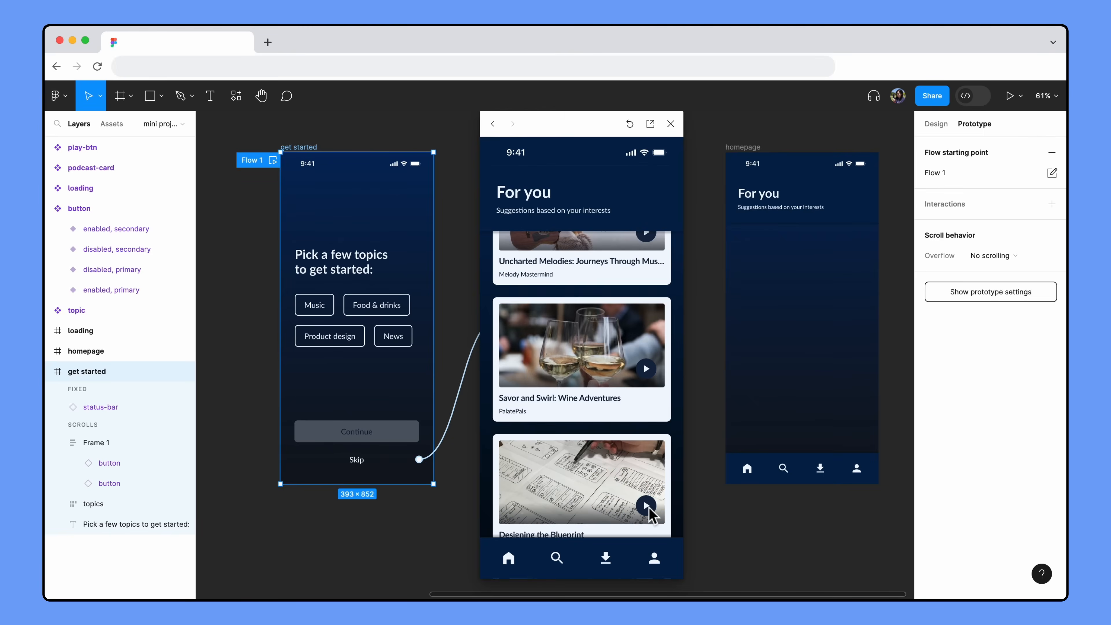
Scroll the For you feed showing music, food and design cards, then close the preview
{"action": "scroll", "scroll_direction": "down", "scroll_amount": 3}
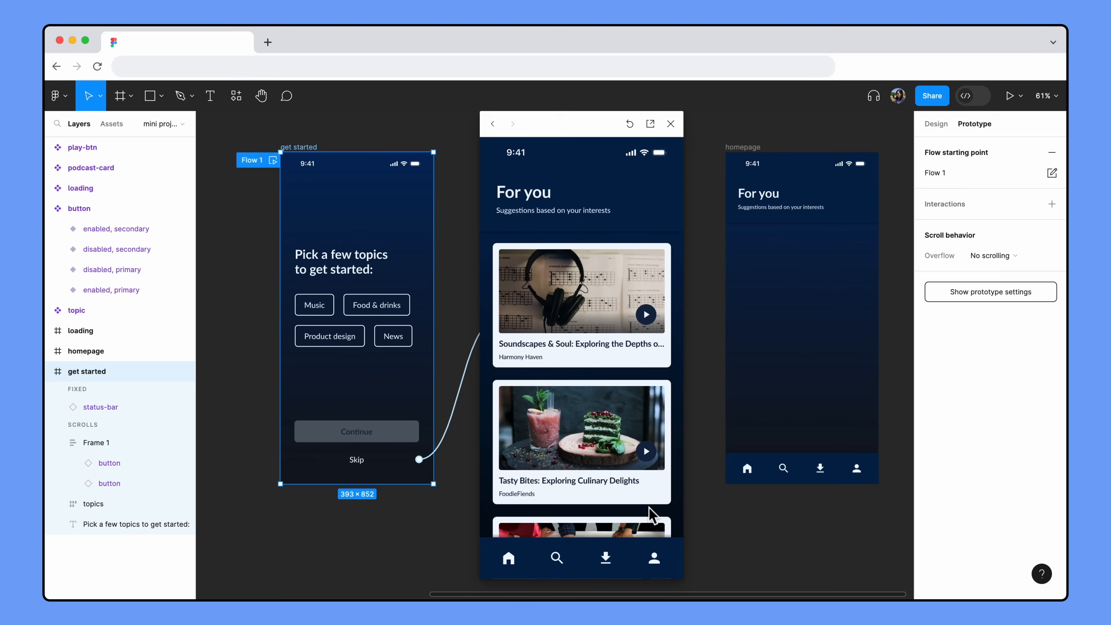
{"action": "left_click", "coordinate": [671, 124]}
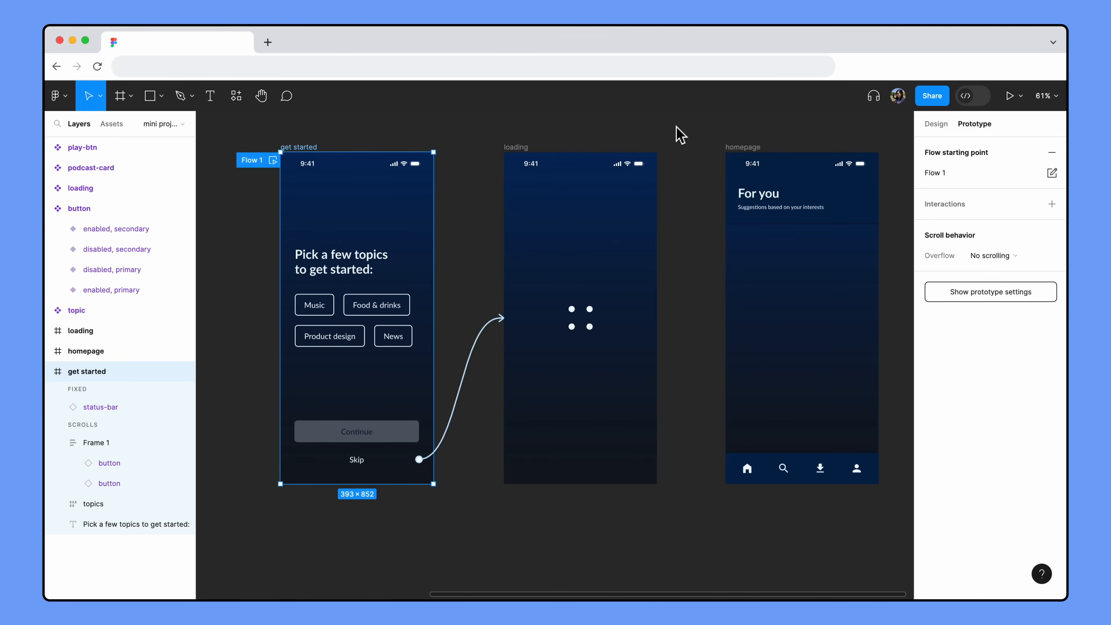